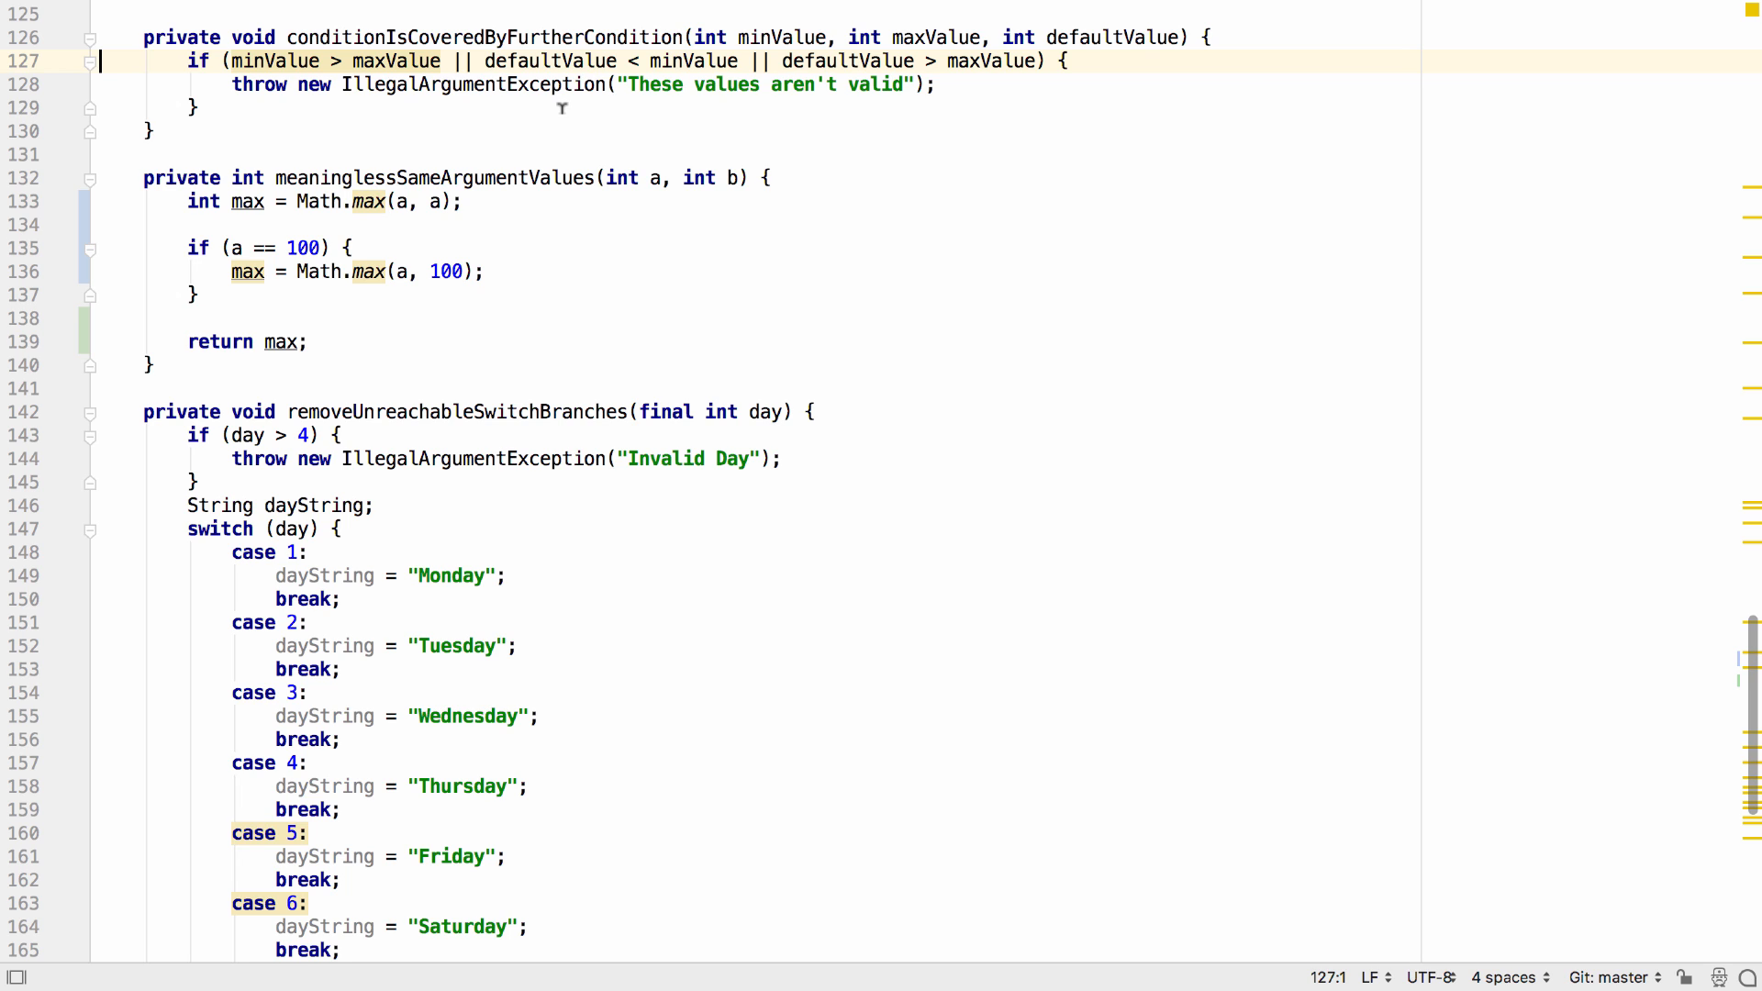
mouse_move(382, 61)
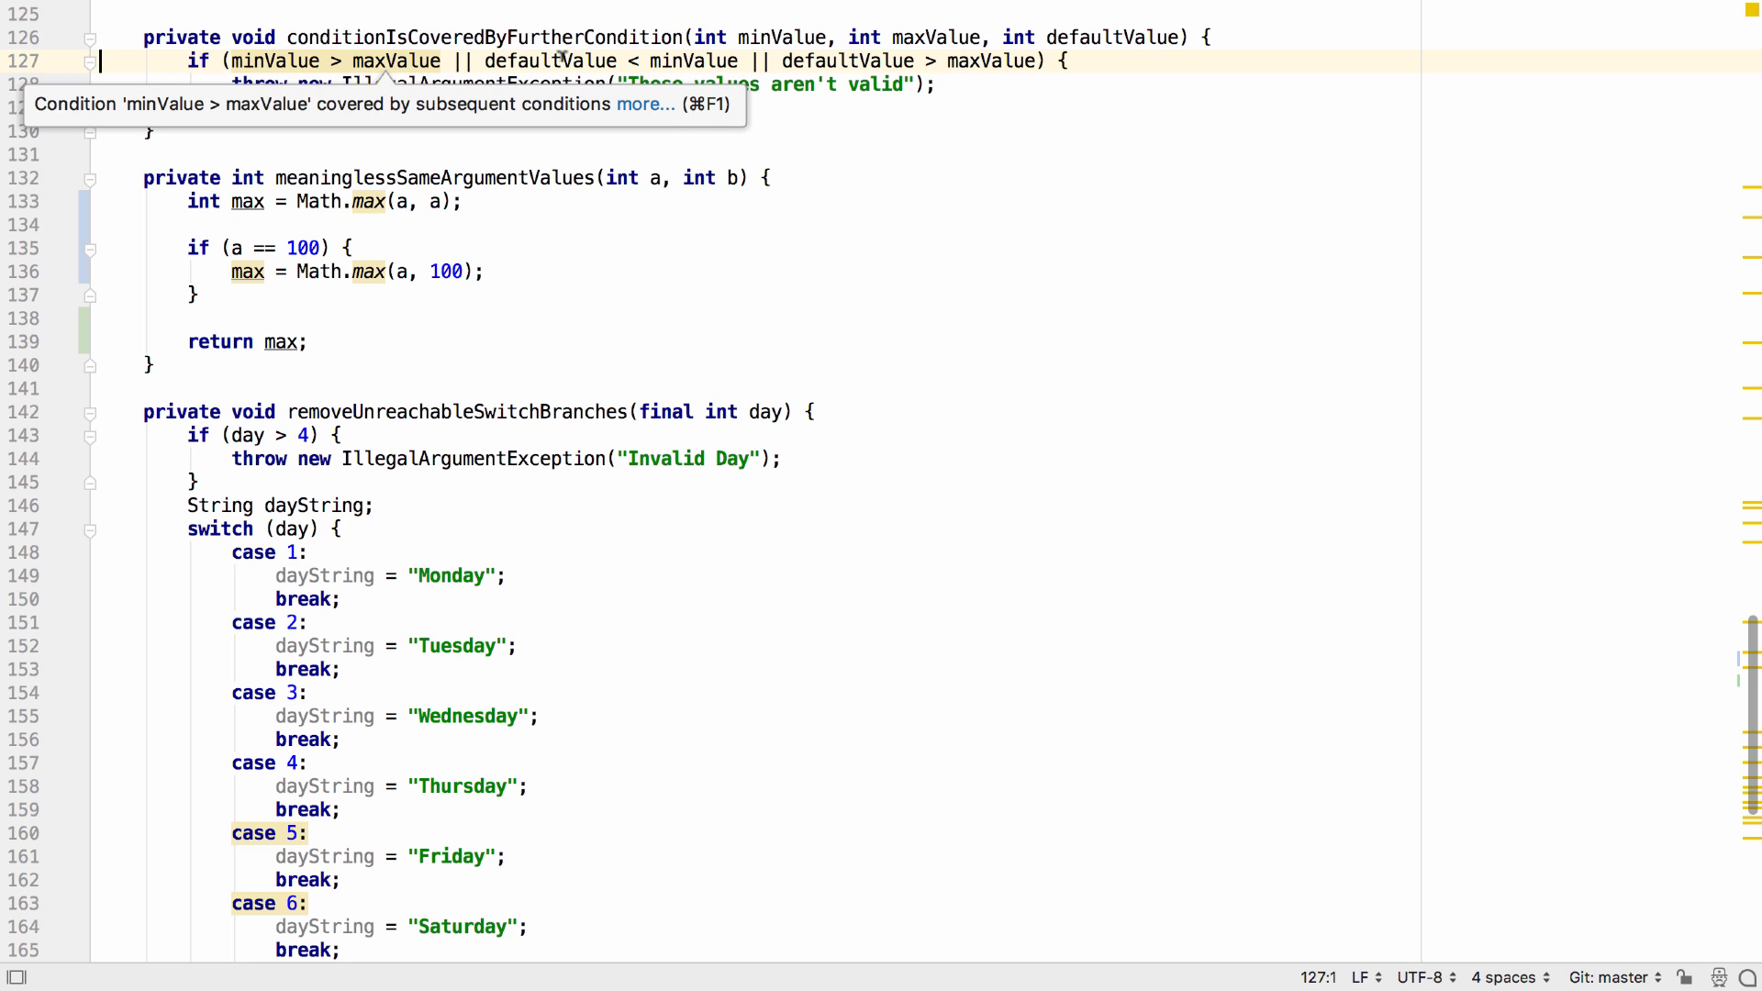
mouse_move(1027, 62)
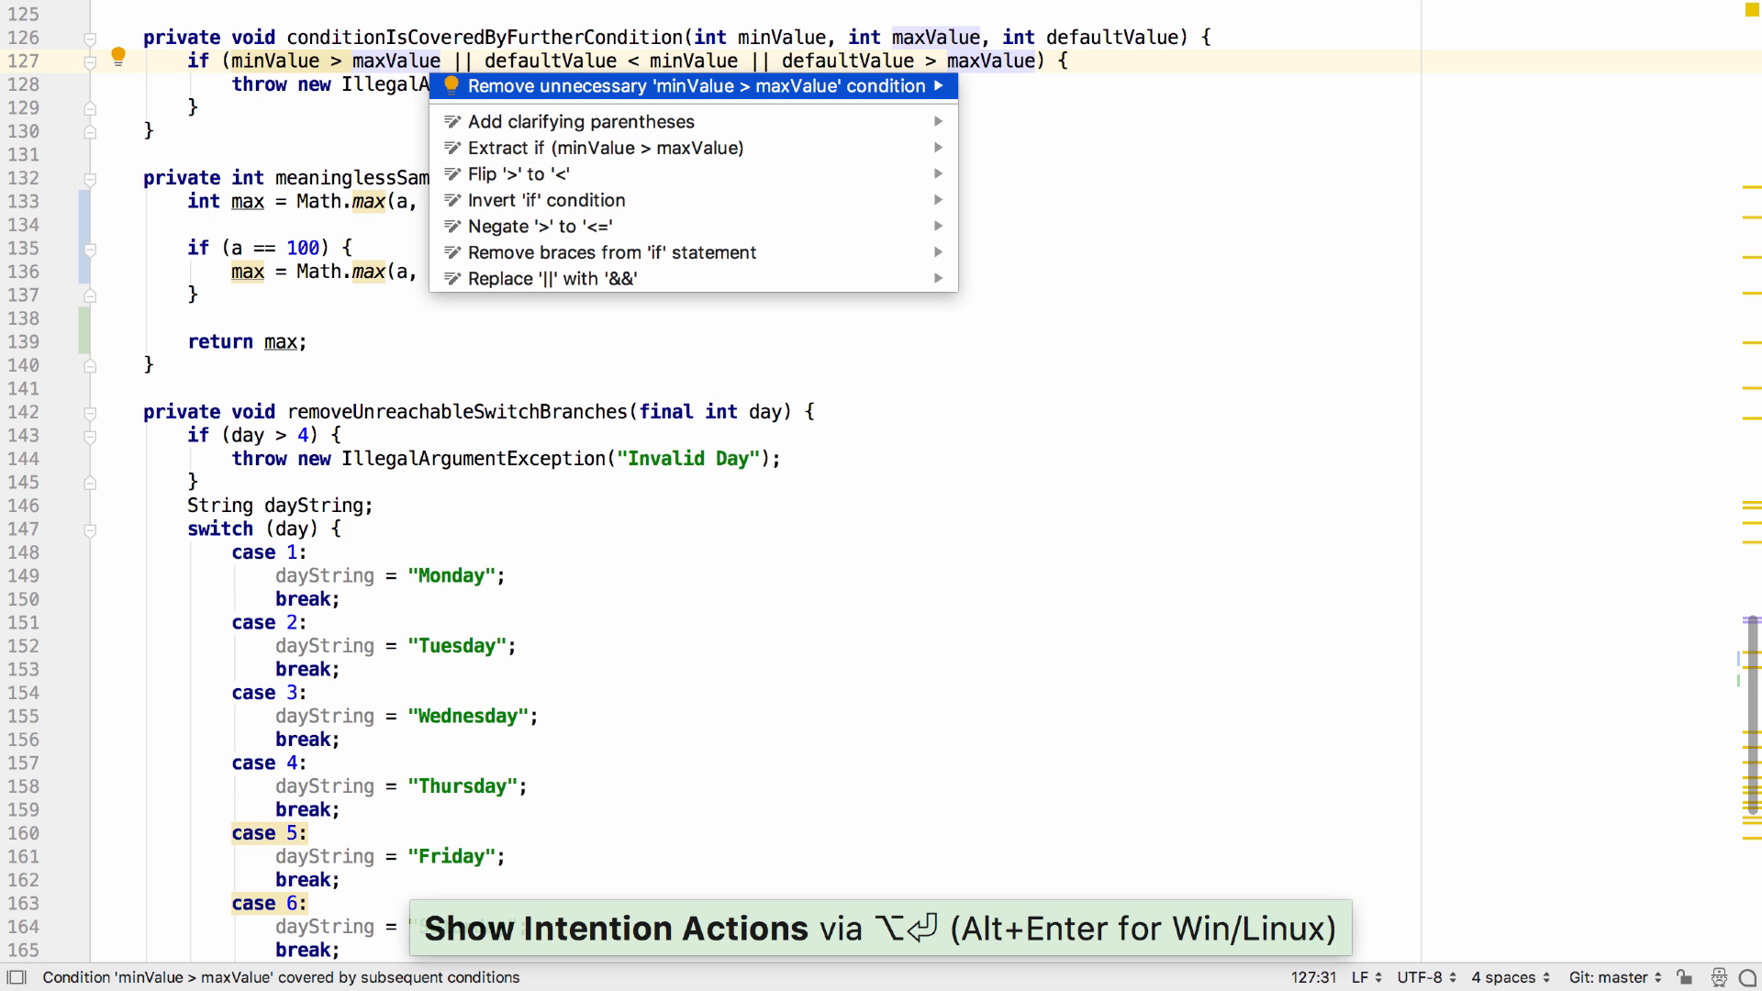
Apply the 'Remove unnecessary minValue > maxValue condition' quick fix
click(694, 86)
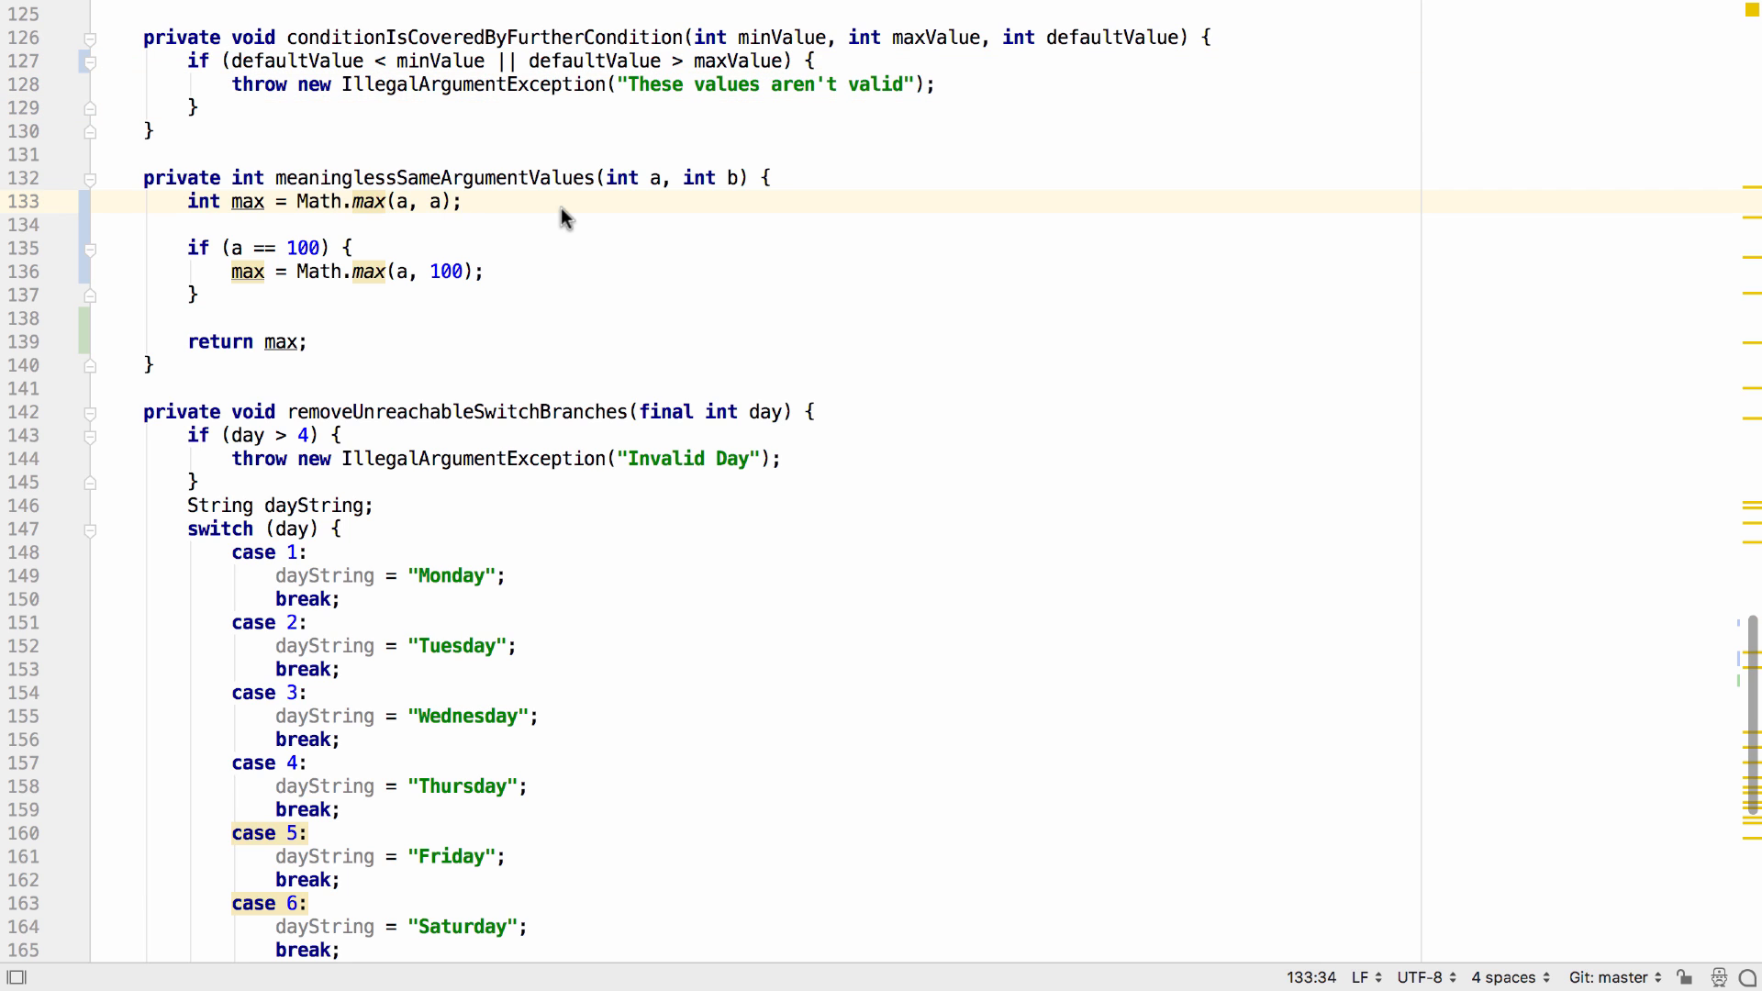
mouse_move(396, 238)
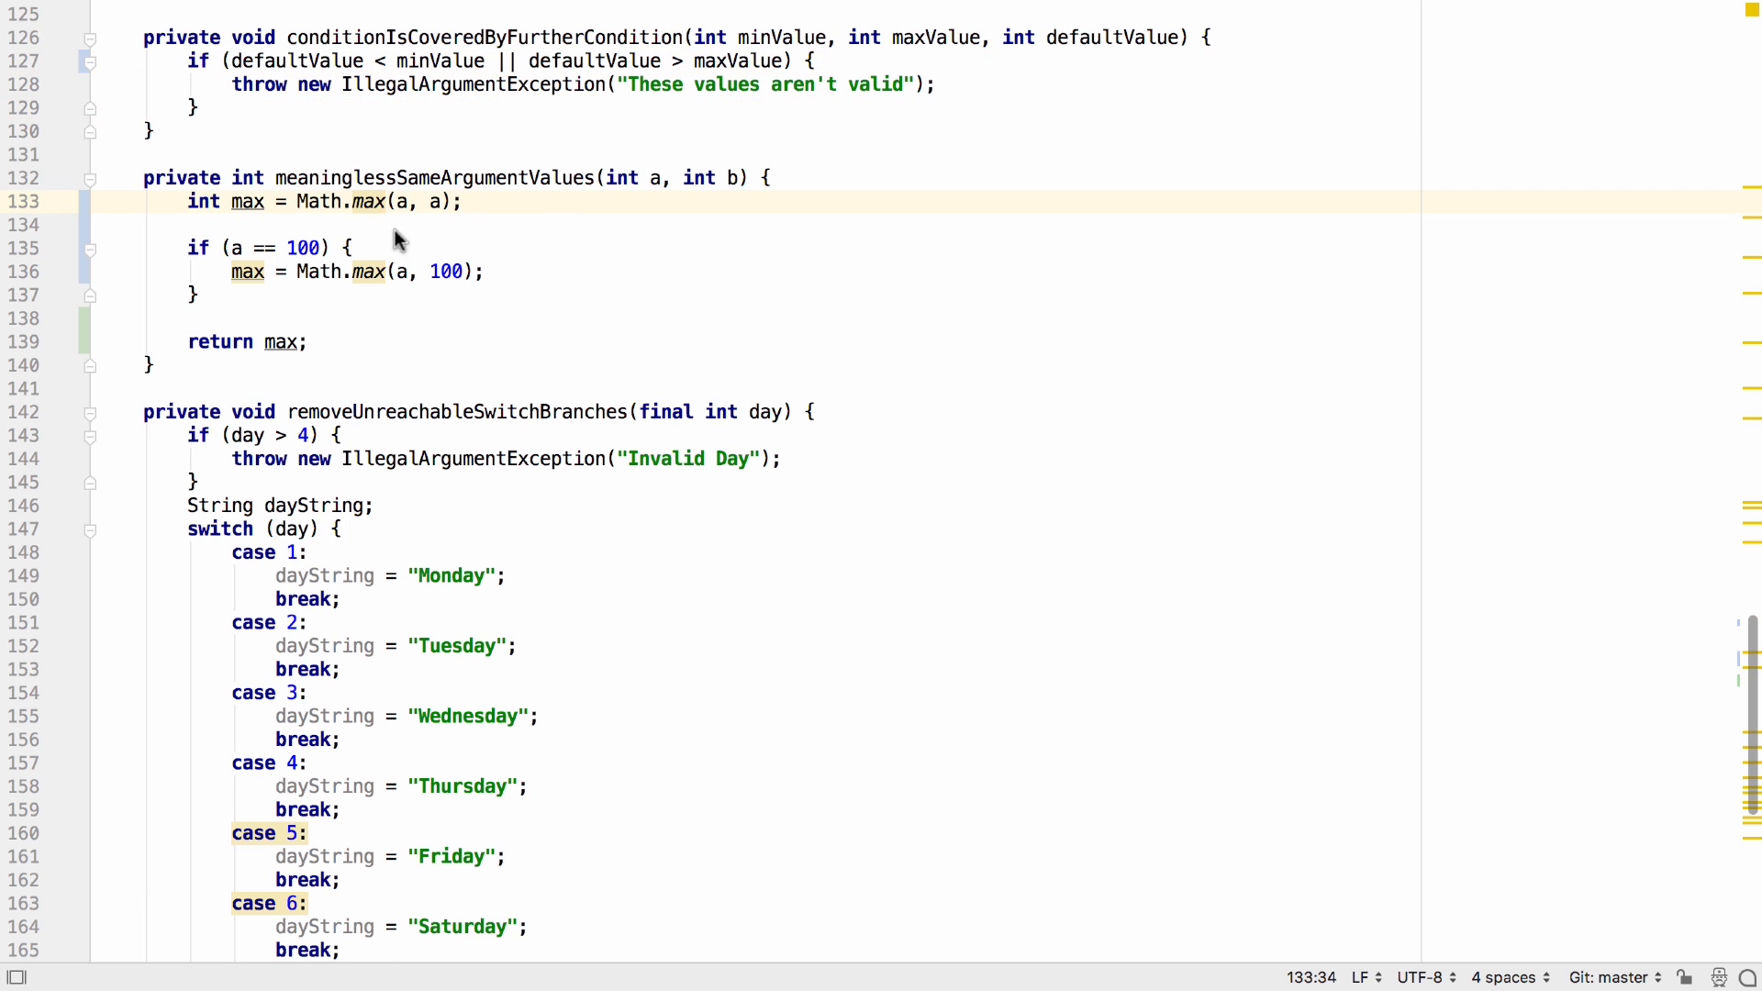
mouse_move(365, 207)
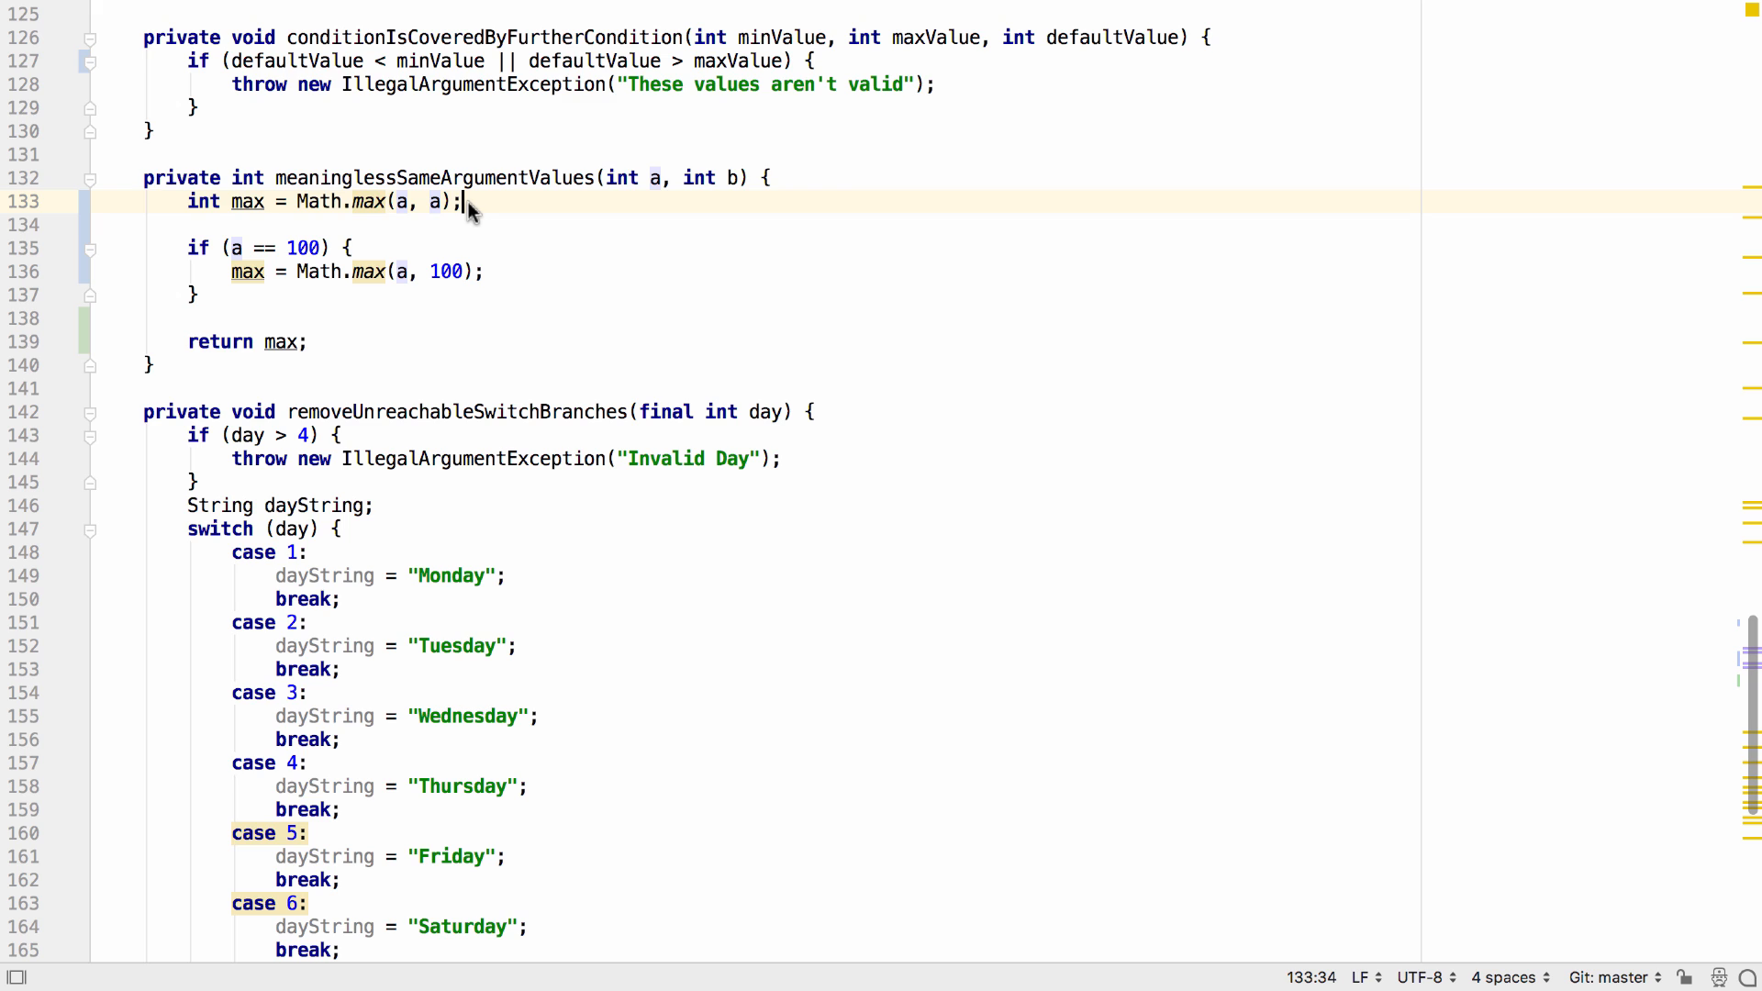
mouse_move(365, 272)
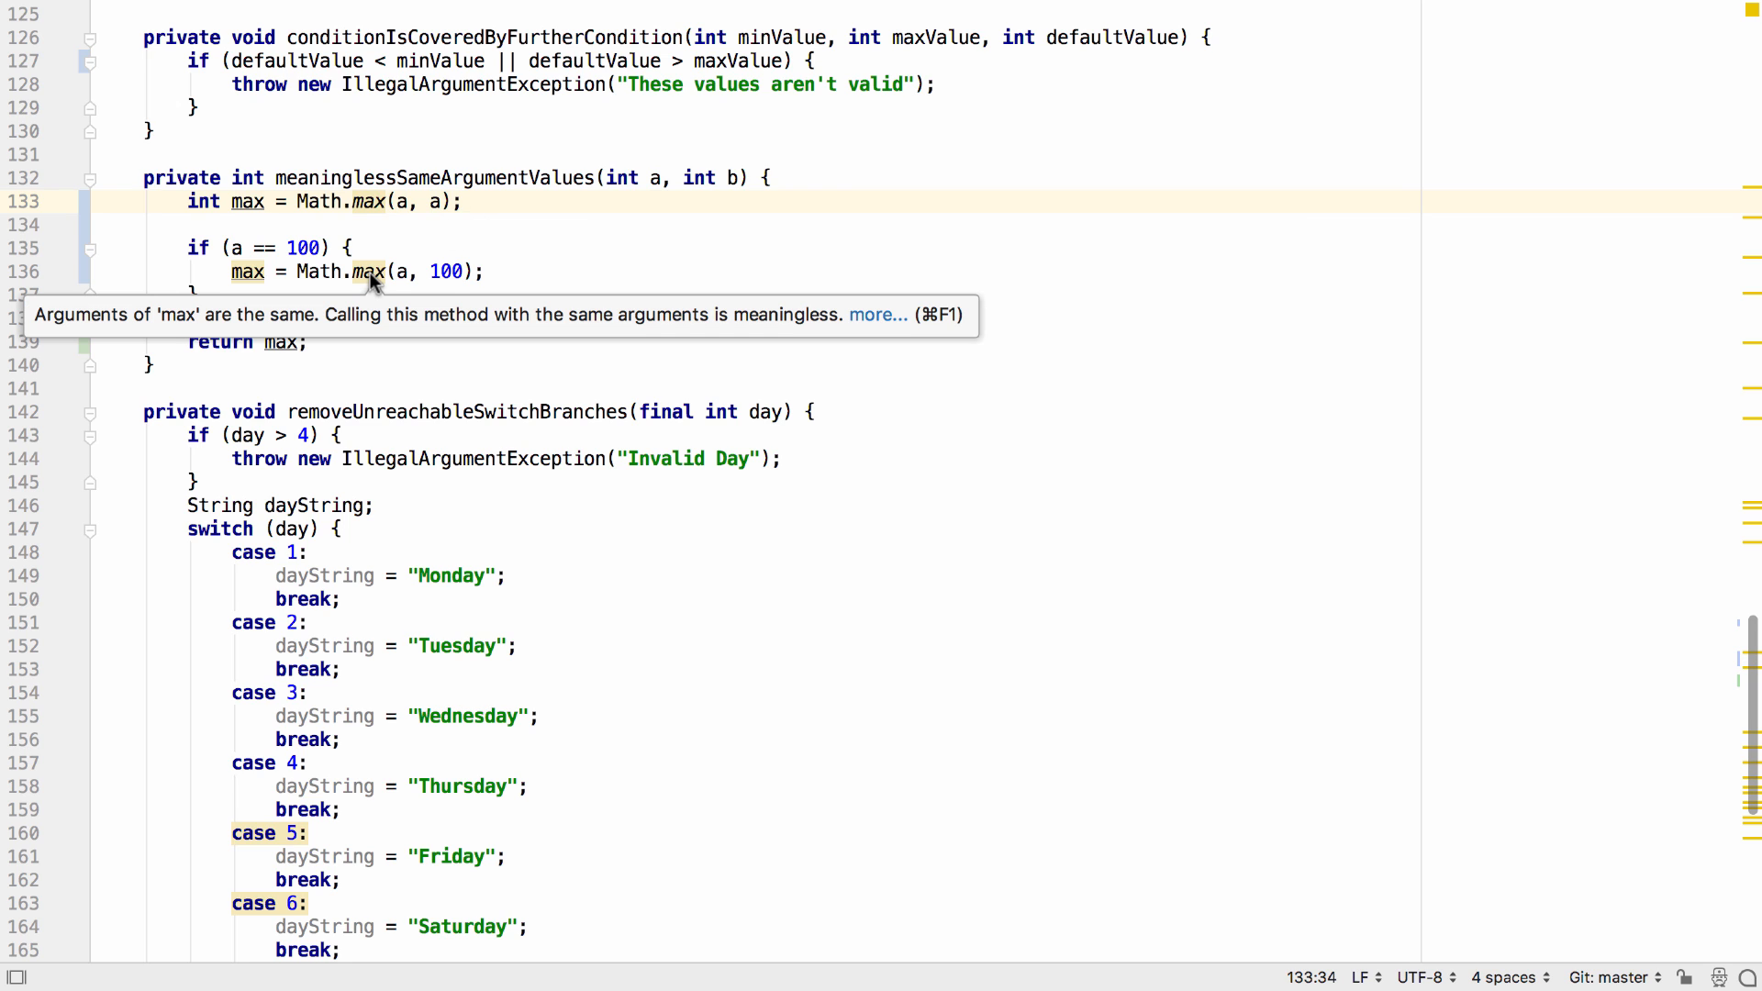
mouse_move(389, 279)
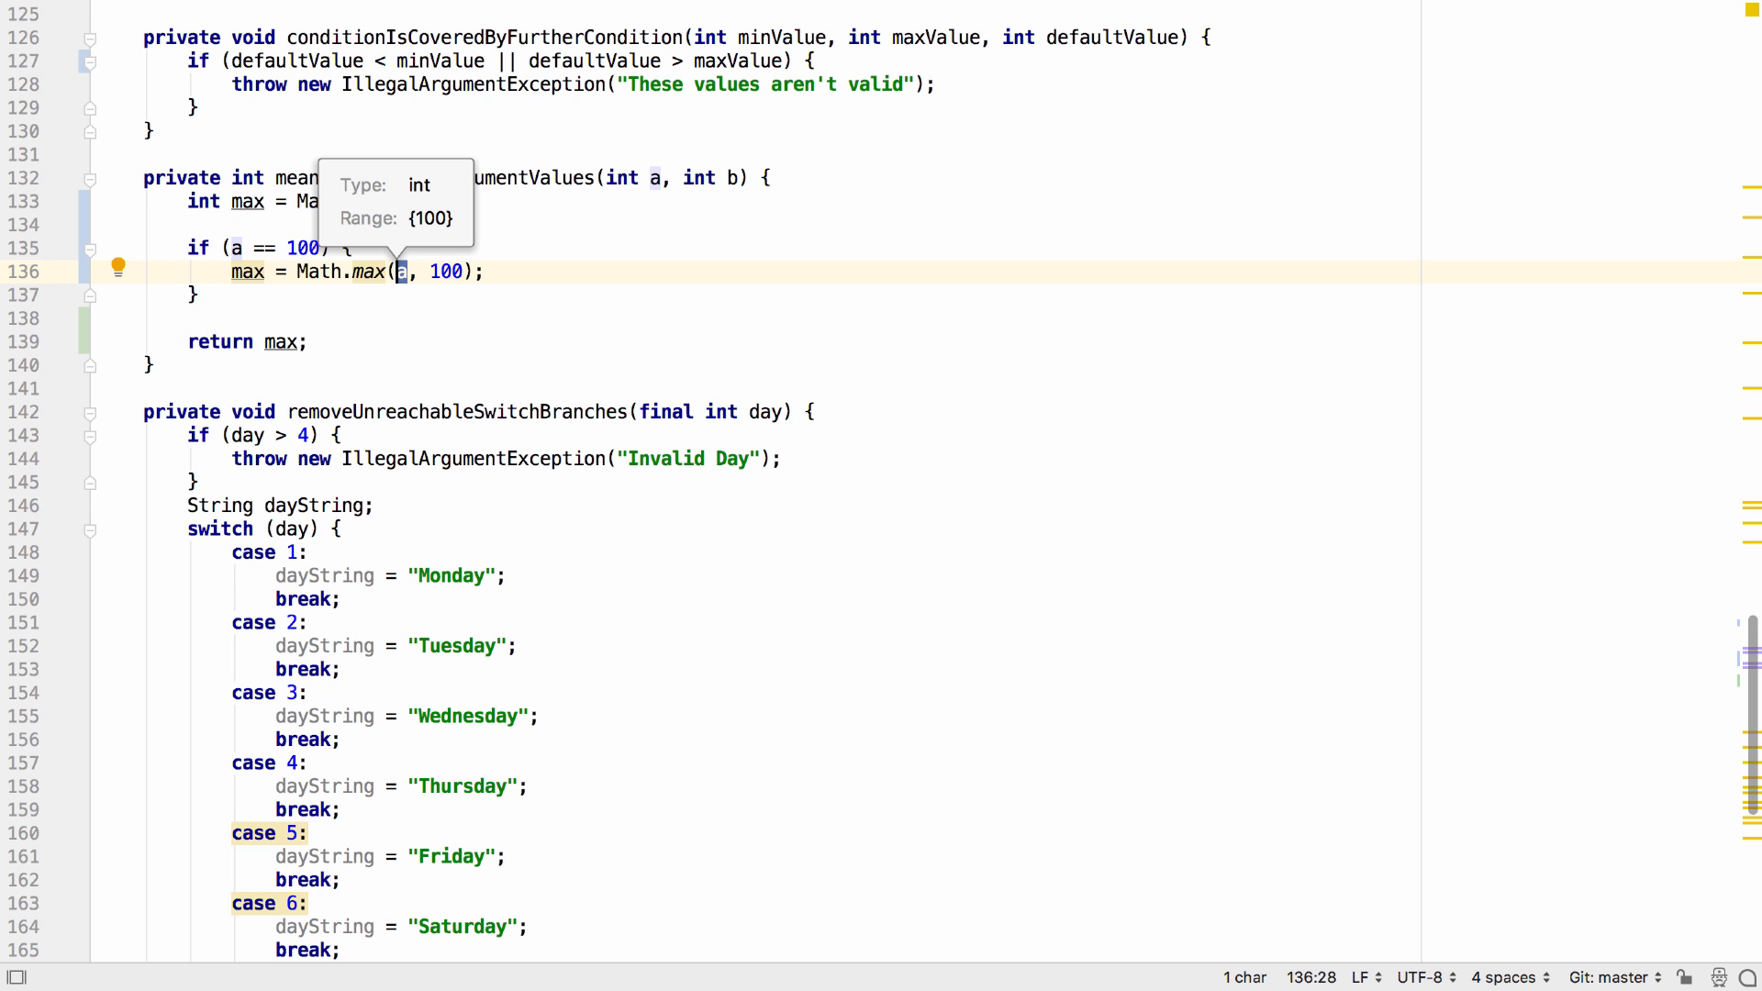
key(Escape)
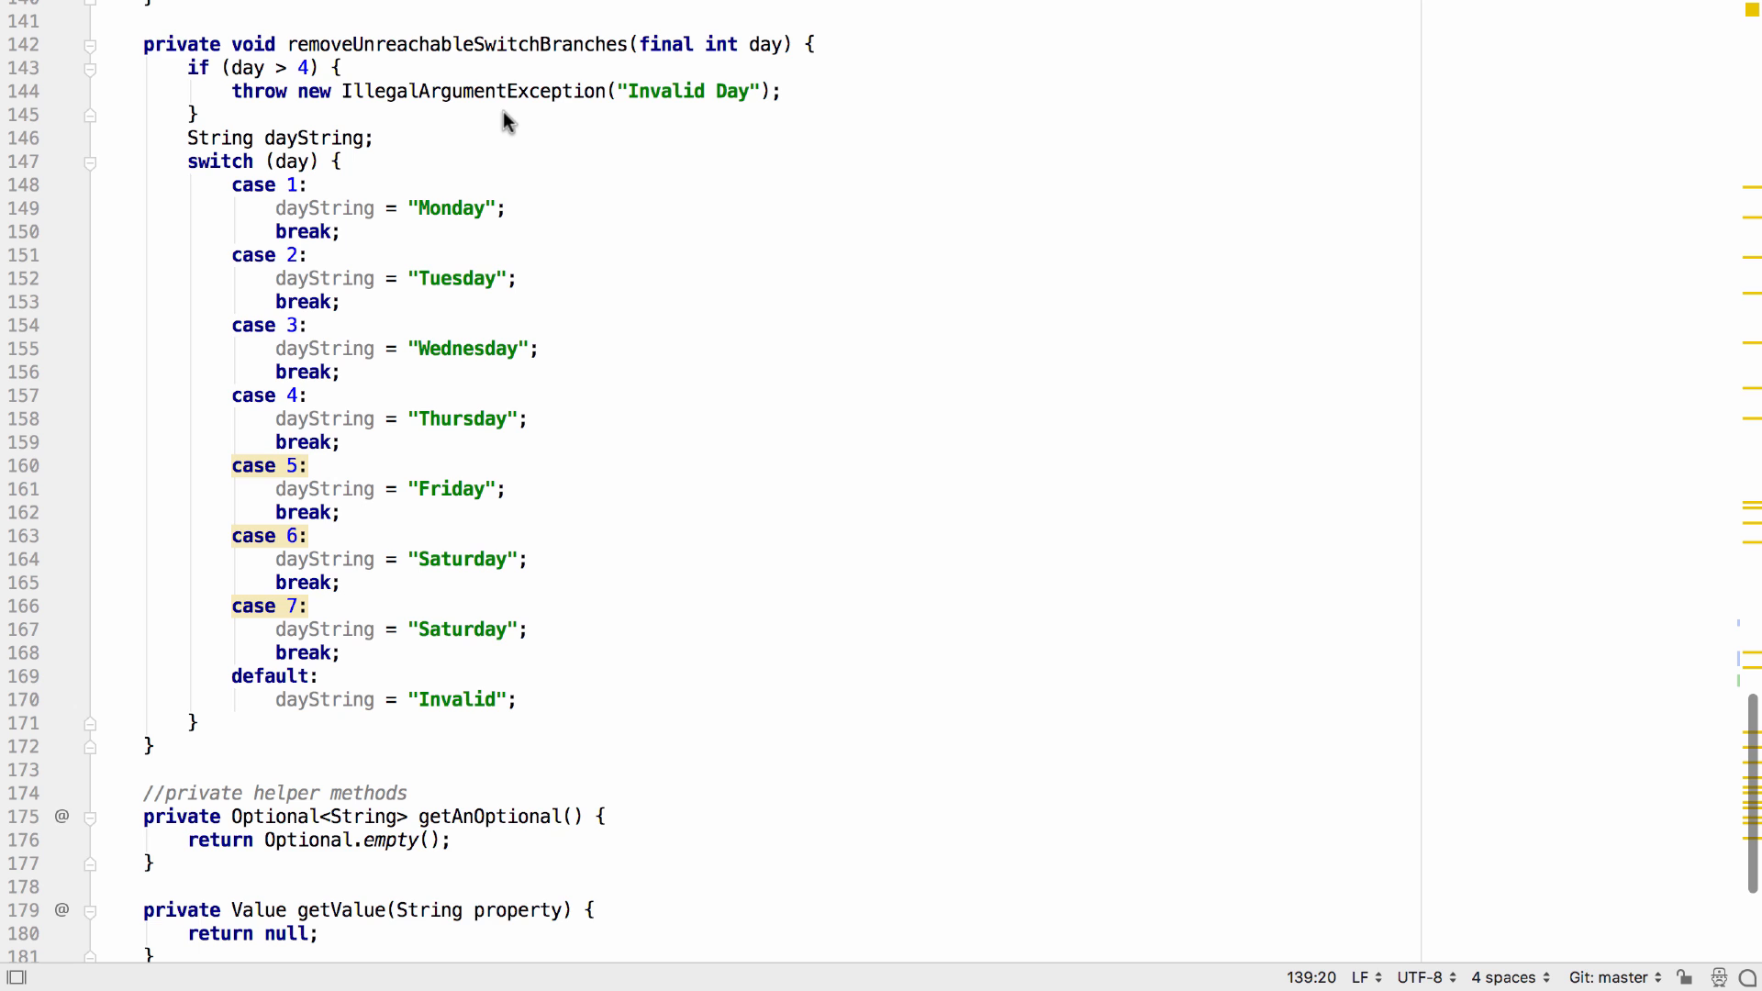
mouse_move(268, 466)
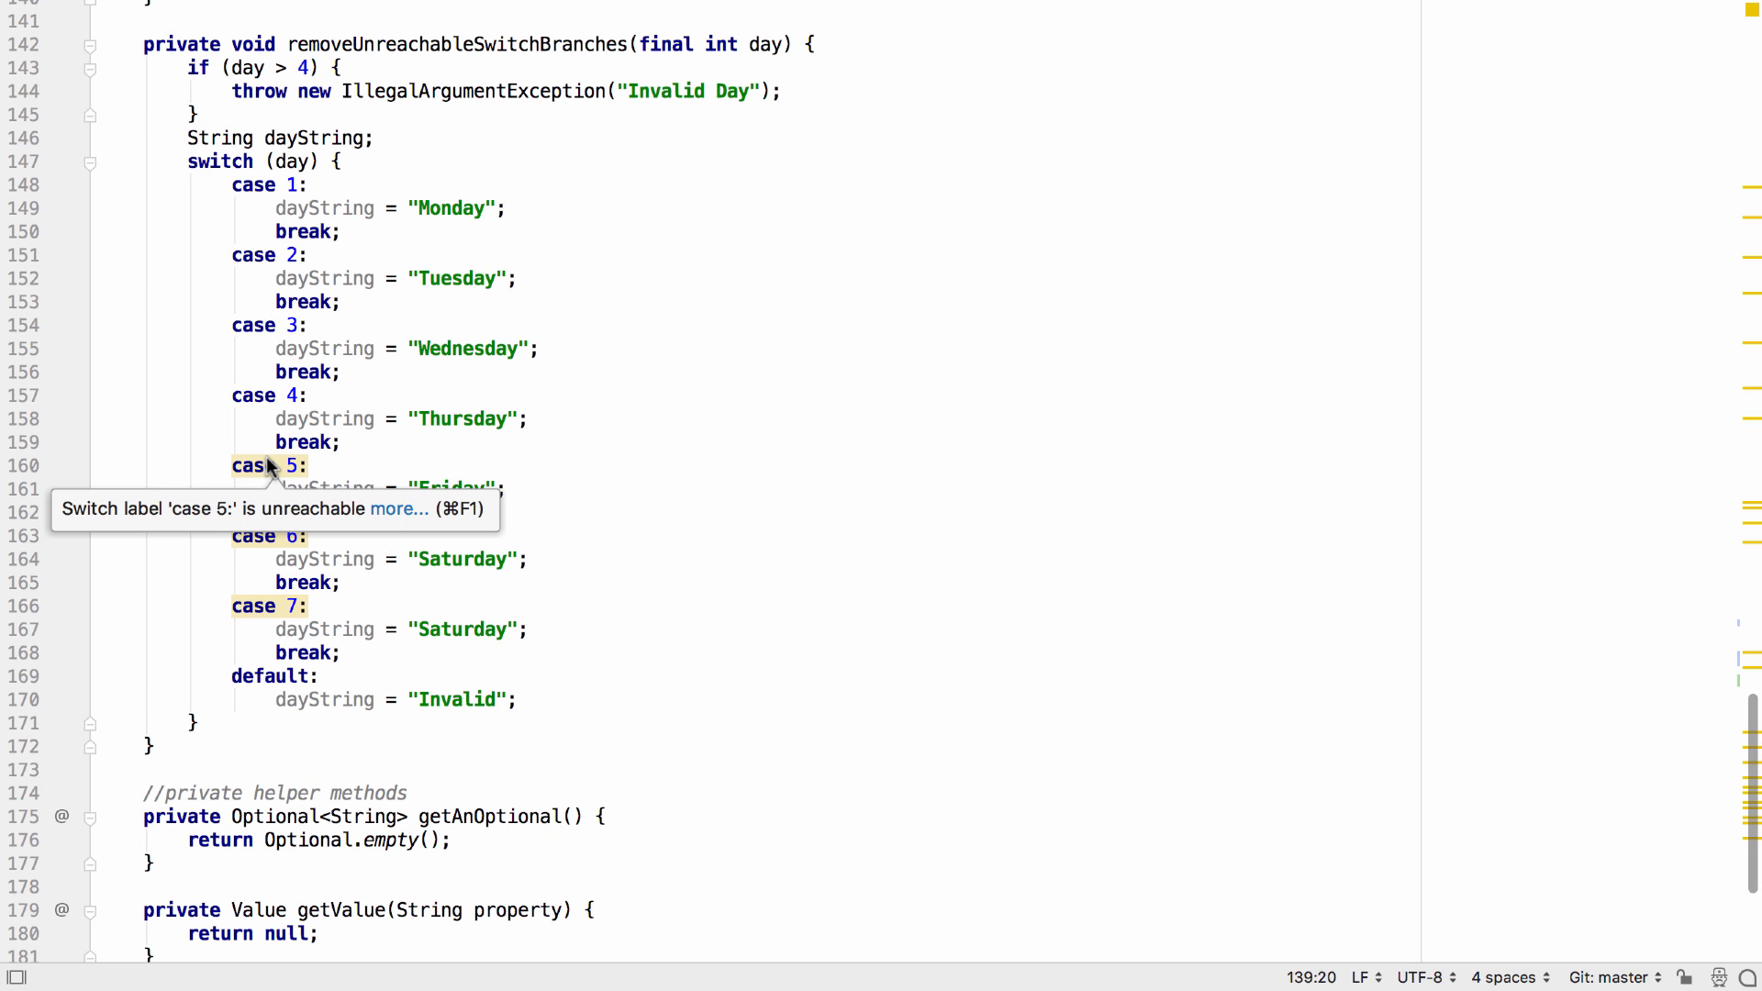
mouse_move(260, 558)
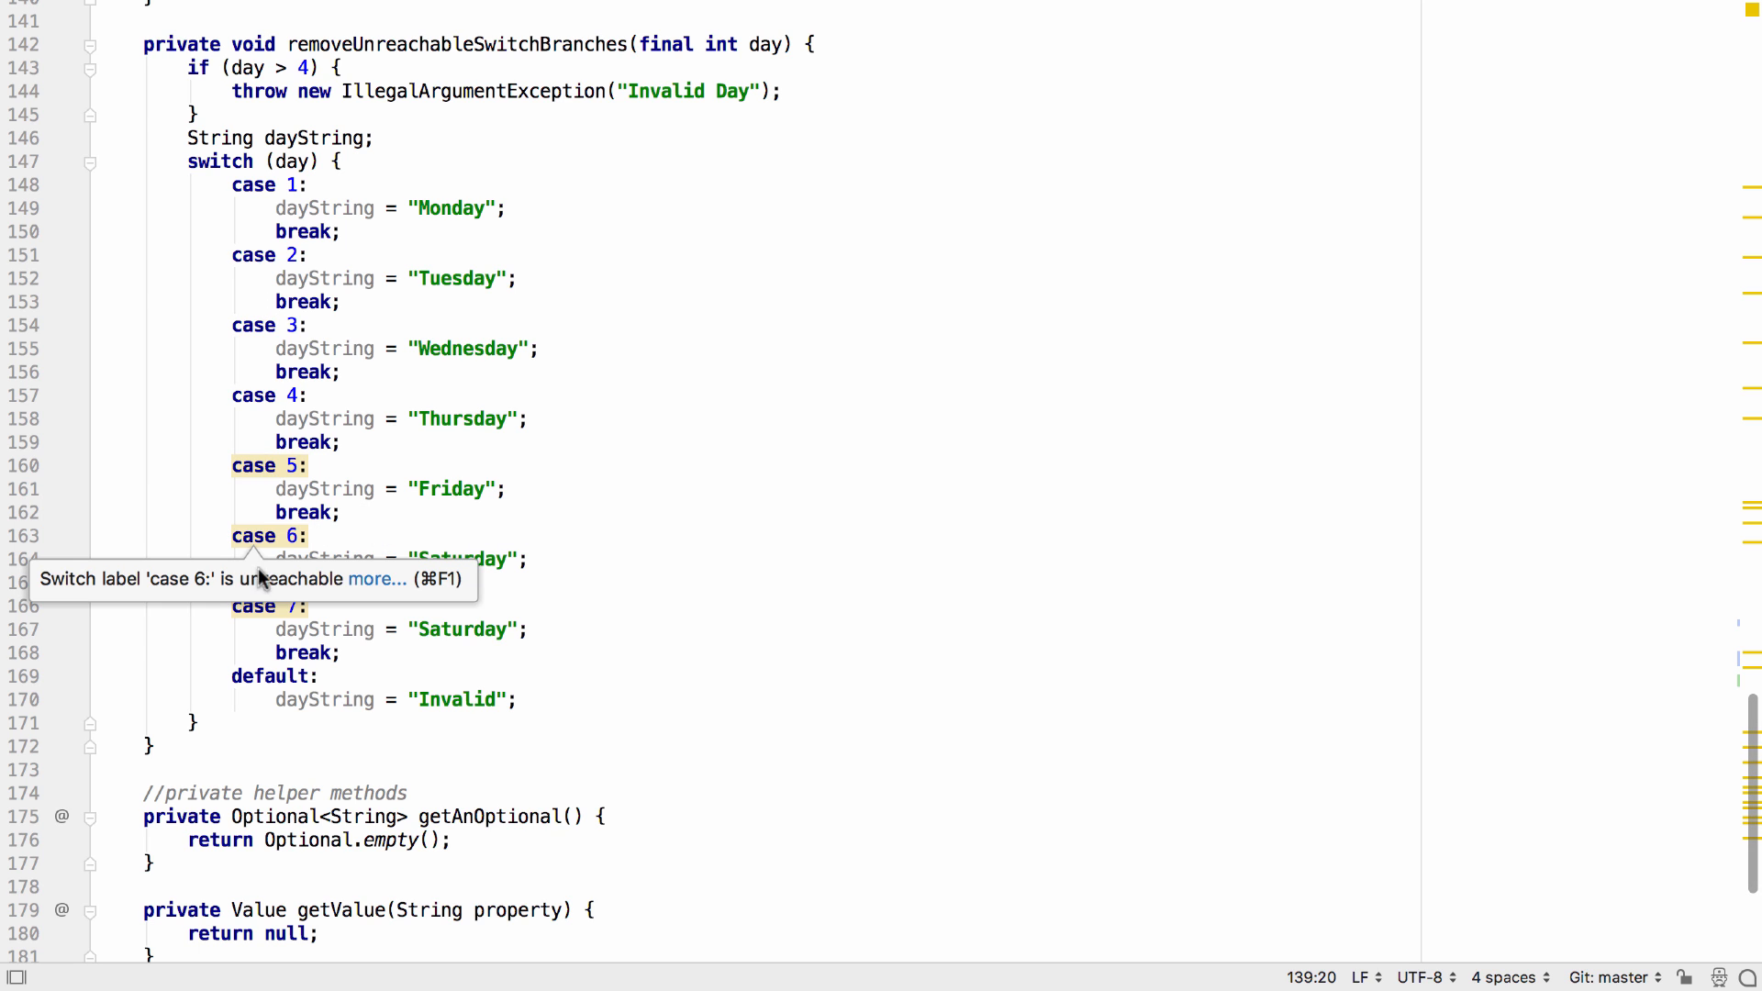
mouse_move(264, 606)
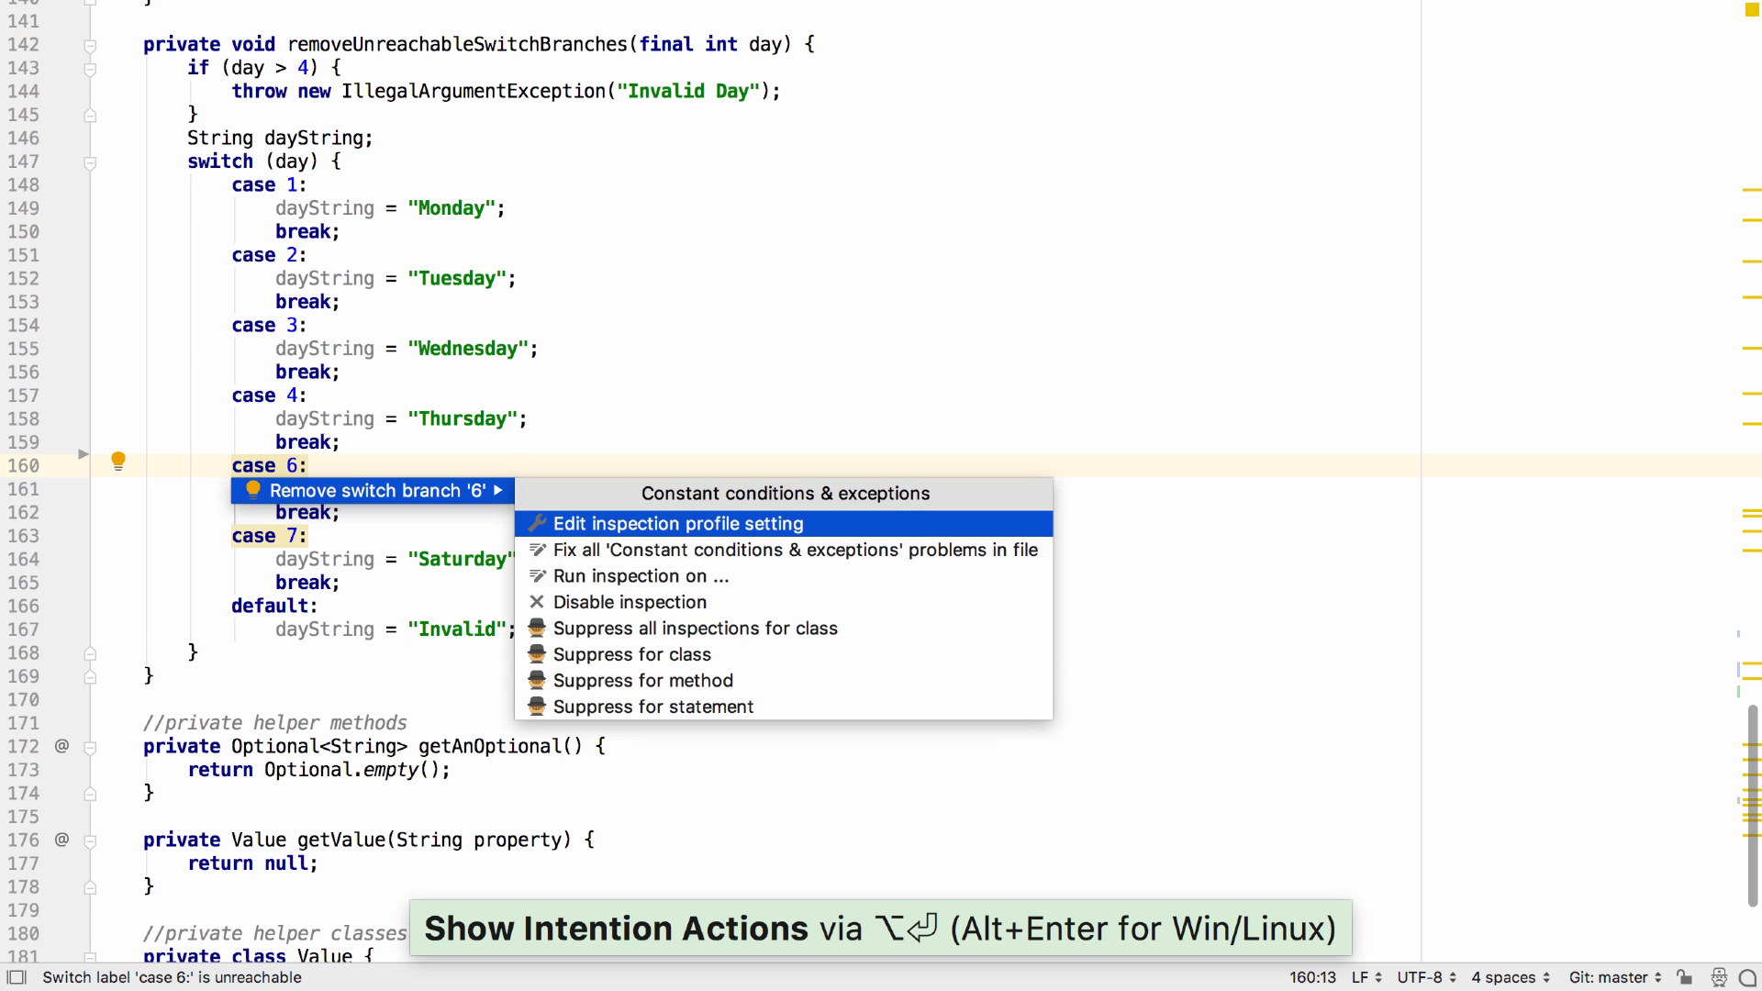
Apply then undo the unreachable-branches fix, and change the Invalid Day threshold from 4 to 7
click(370, 491)
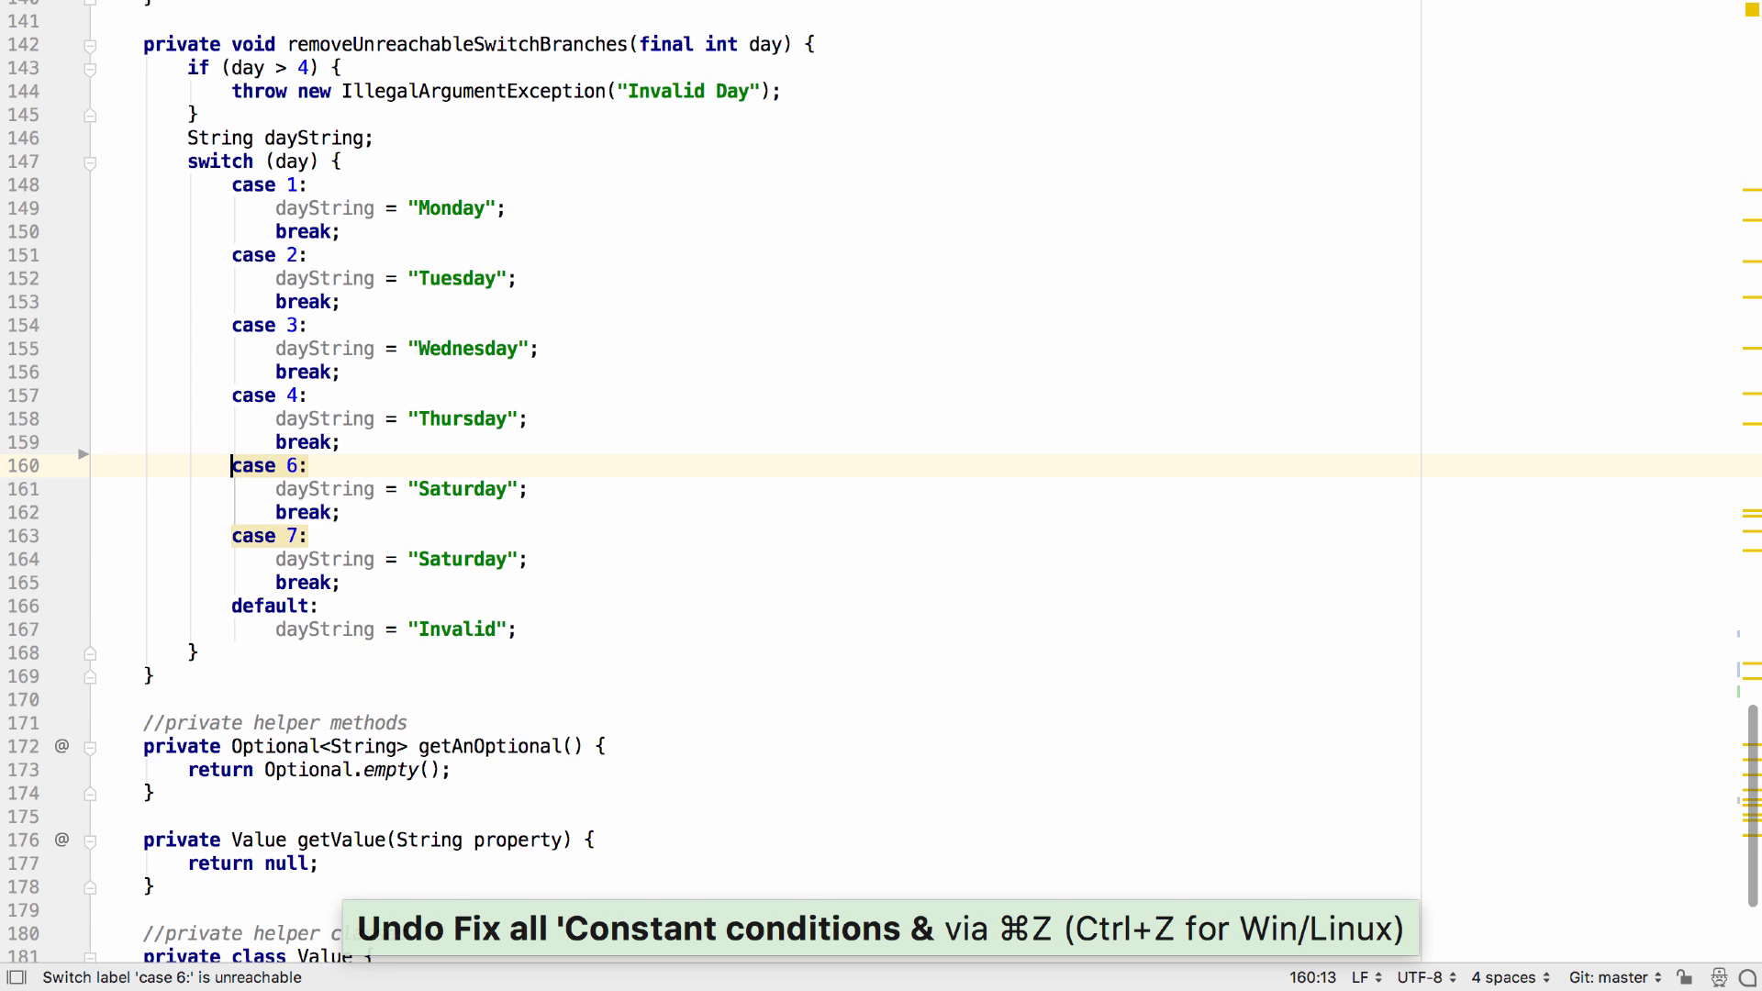
key(cmd+z)
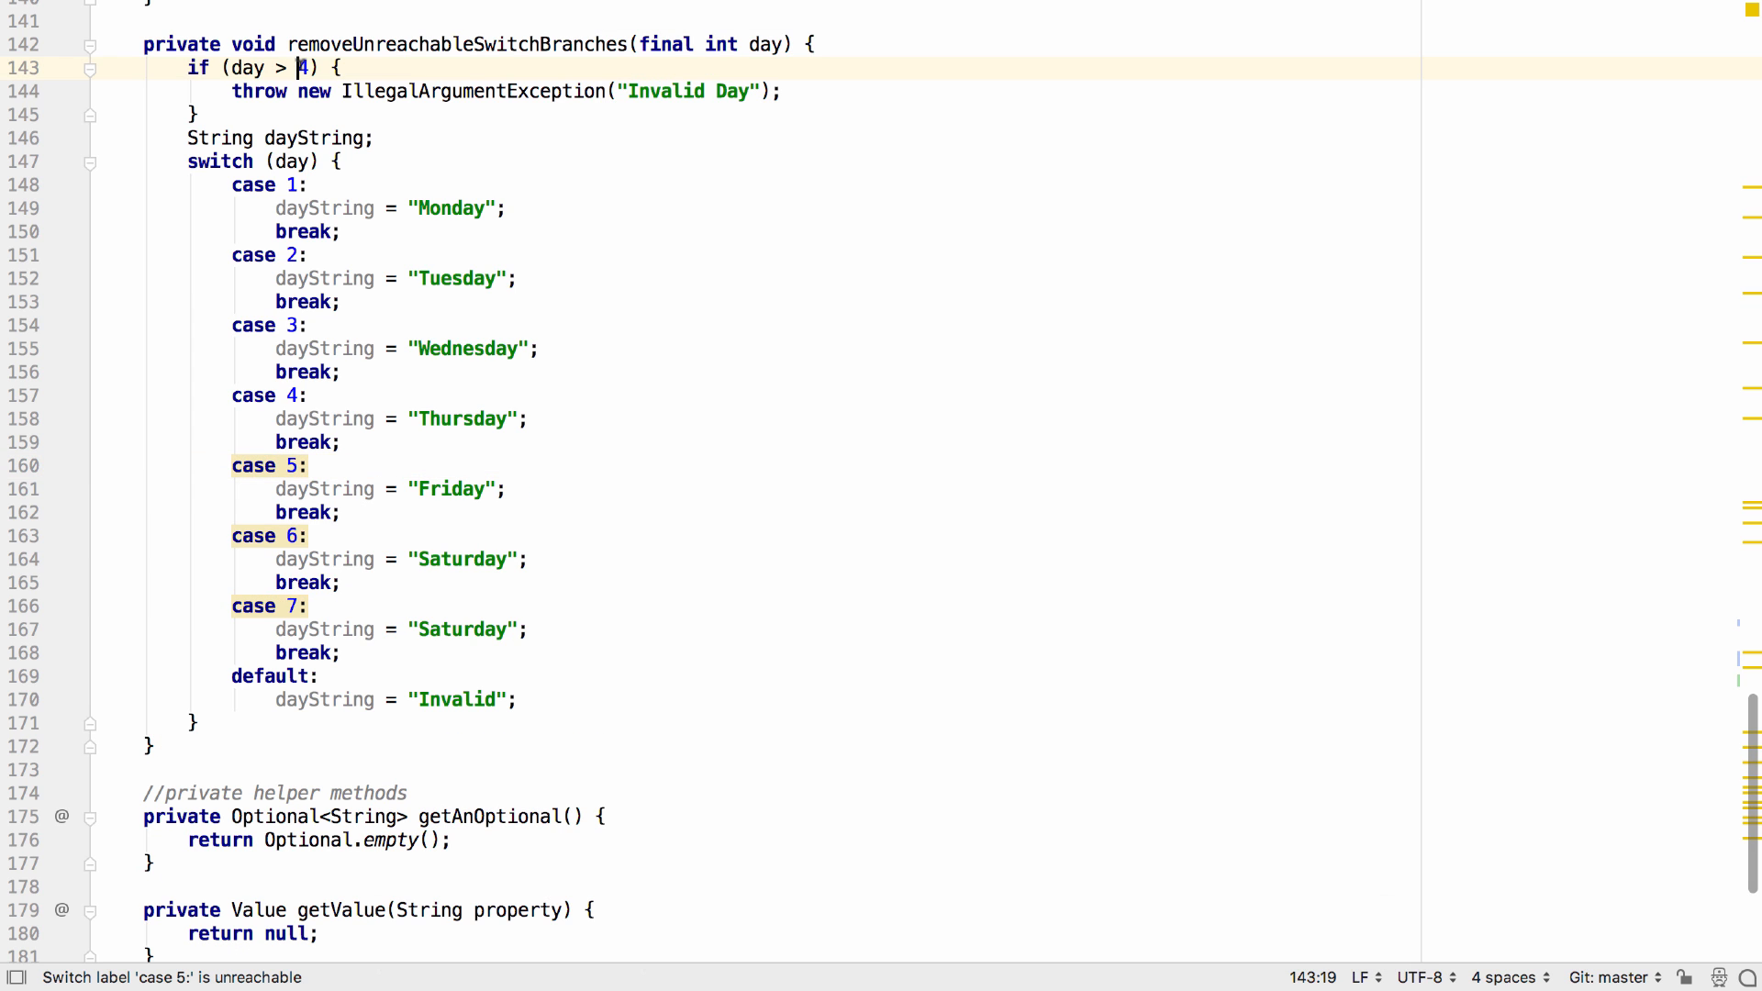
text(7)
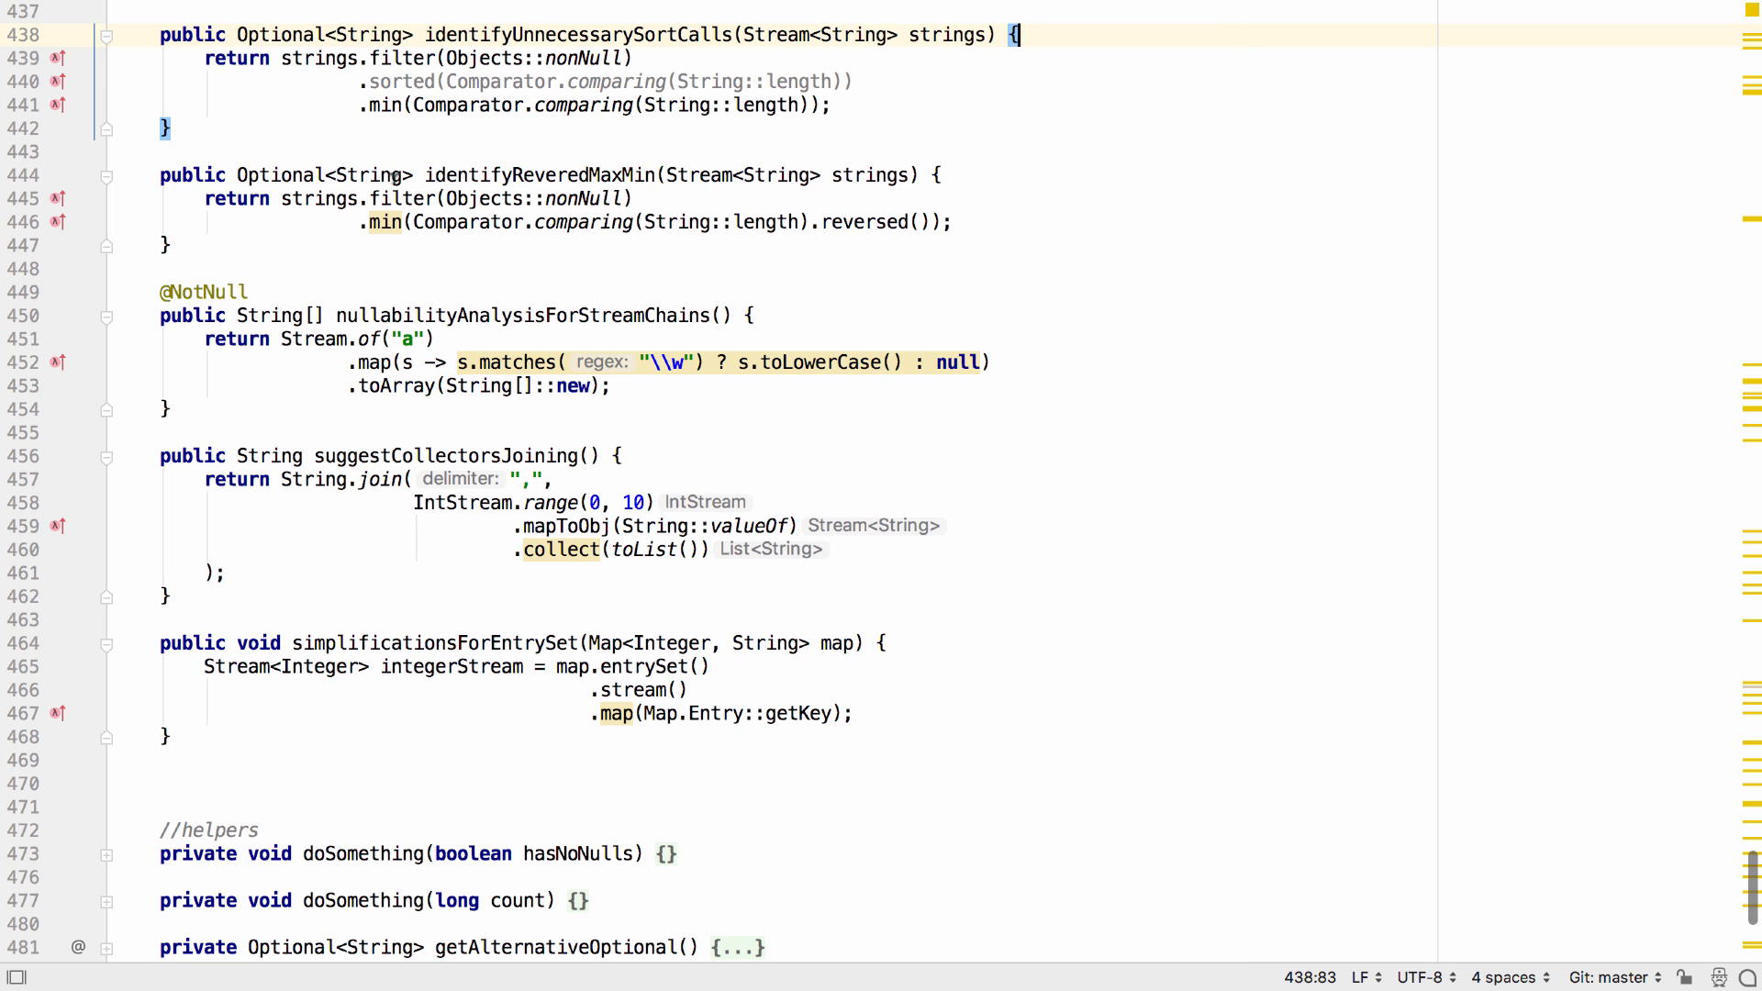
Drop the redundant sorted call and replace the reversed min with max simplifying the comparator
double_click(369, 107)
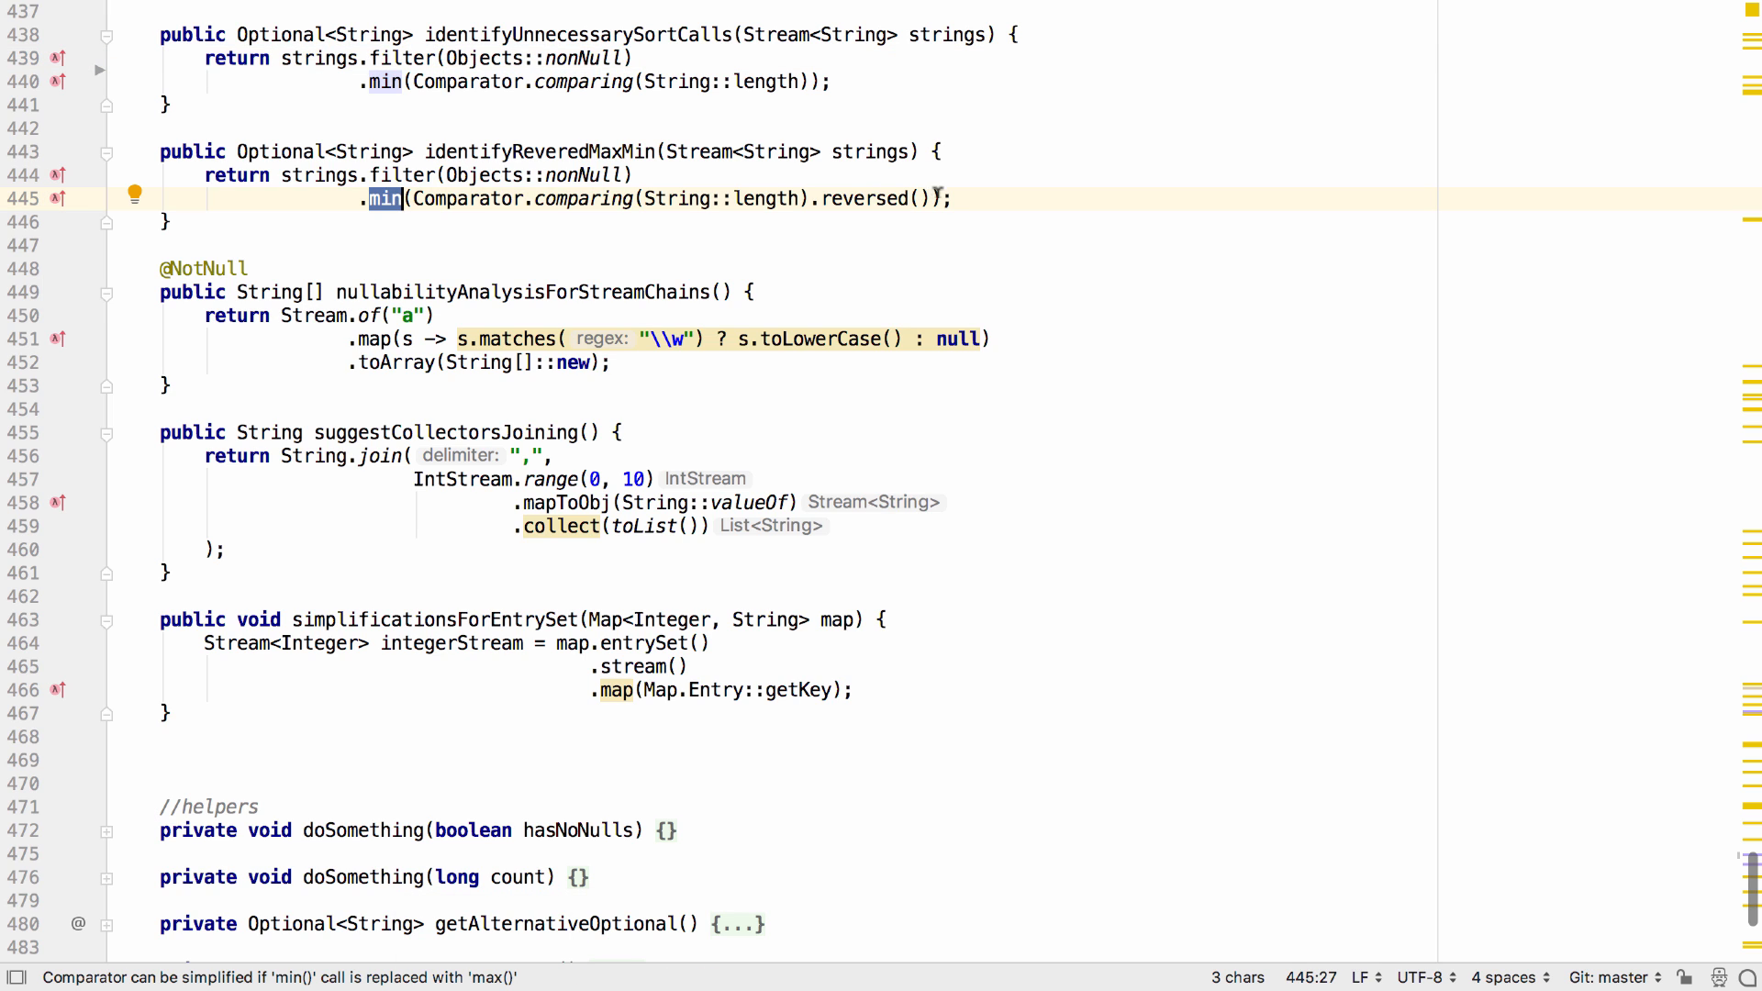
double_click(865, 199)
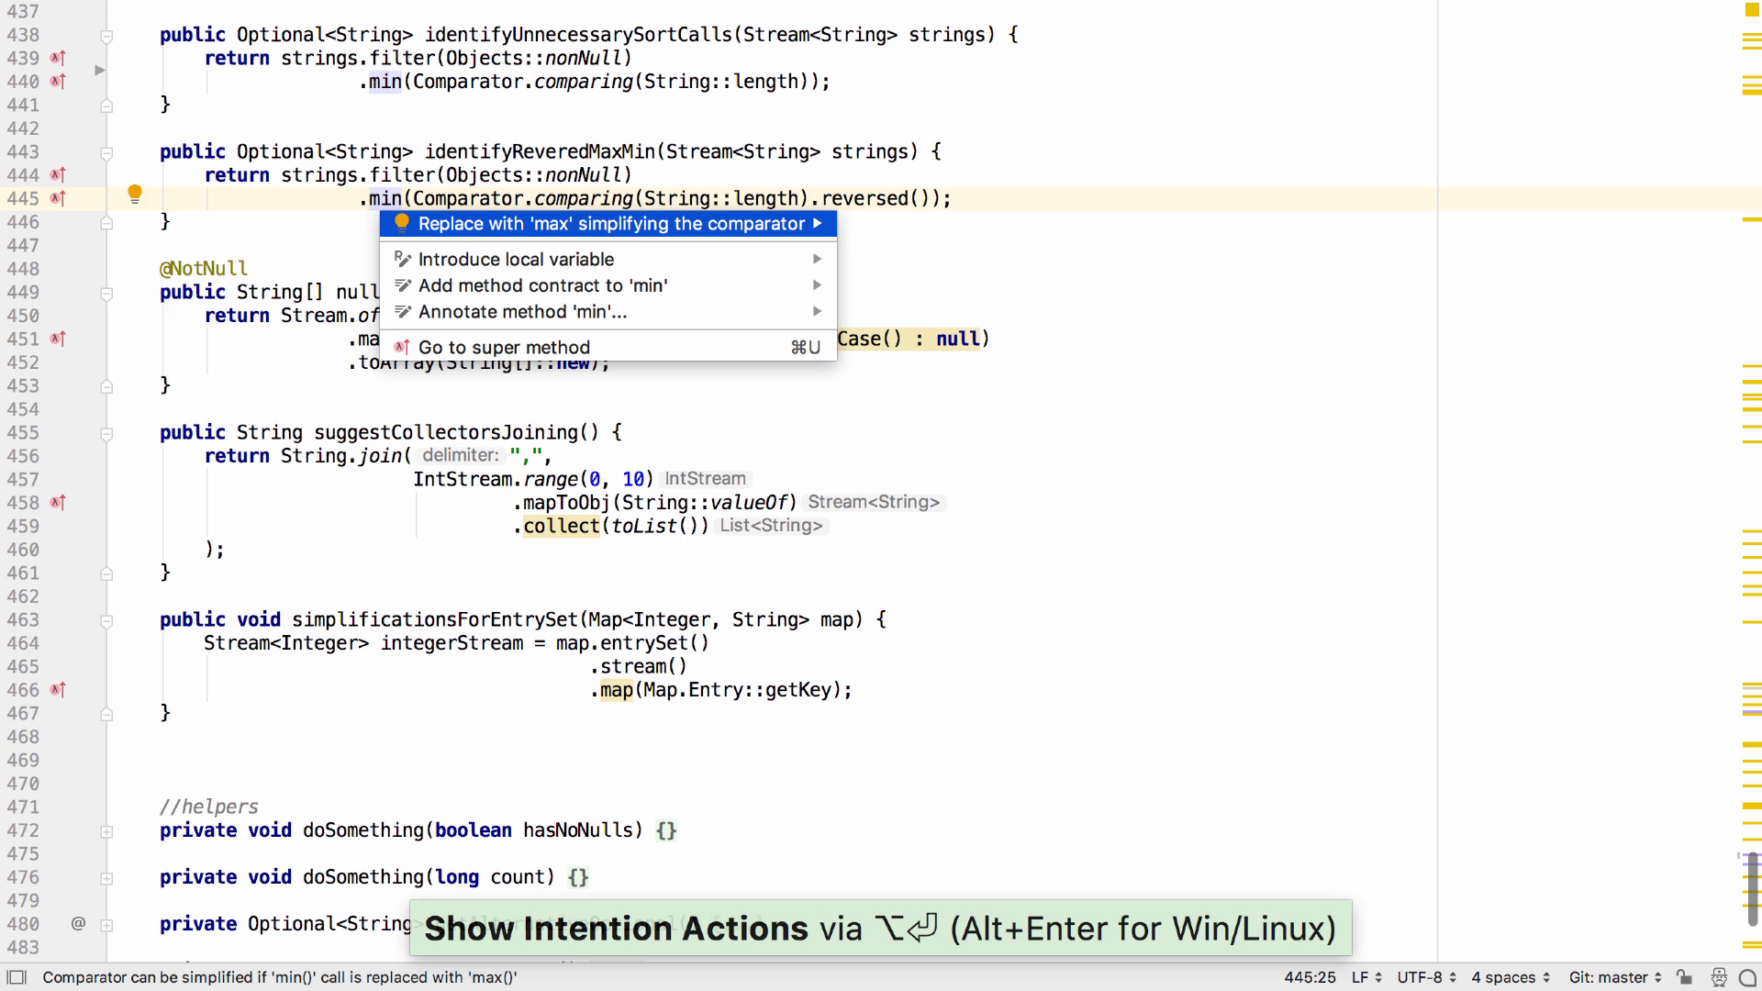
click(616, 224)
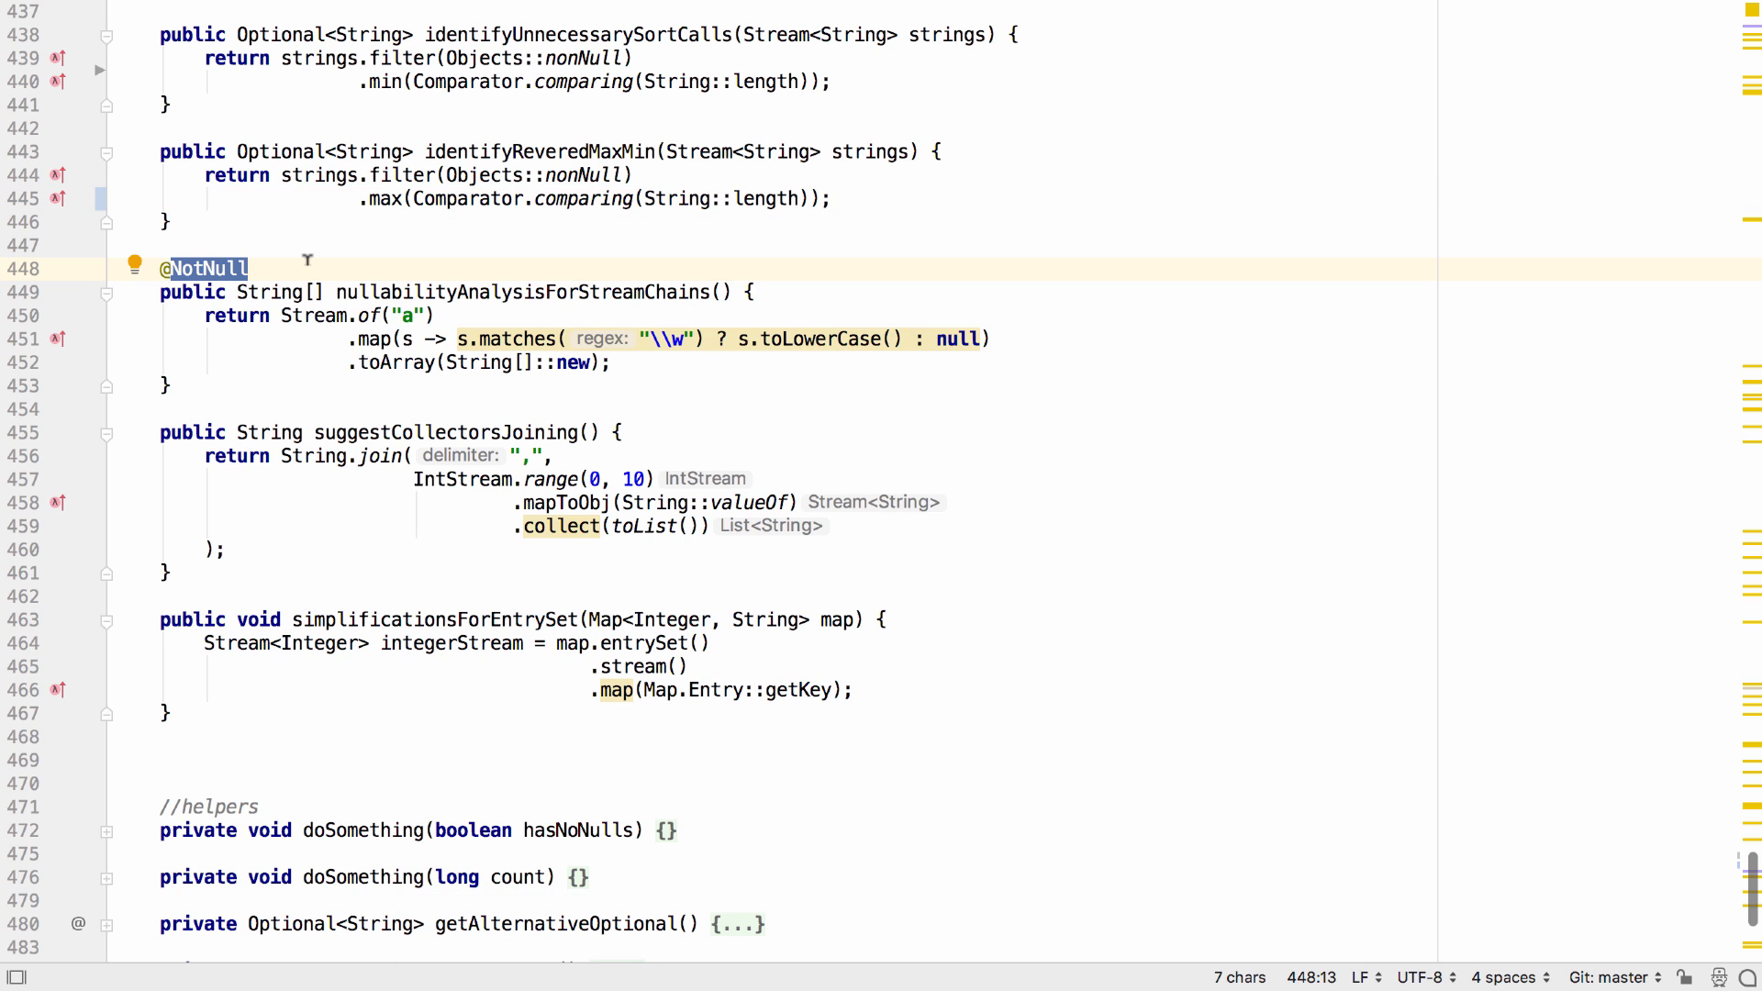
mouse_move(537, 338)
text("")
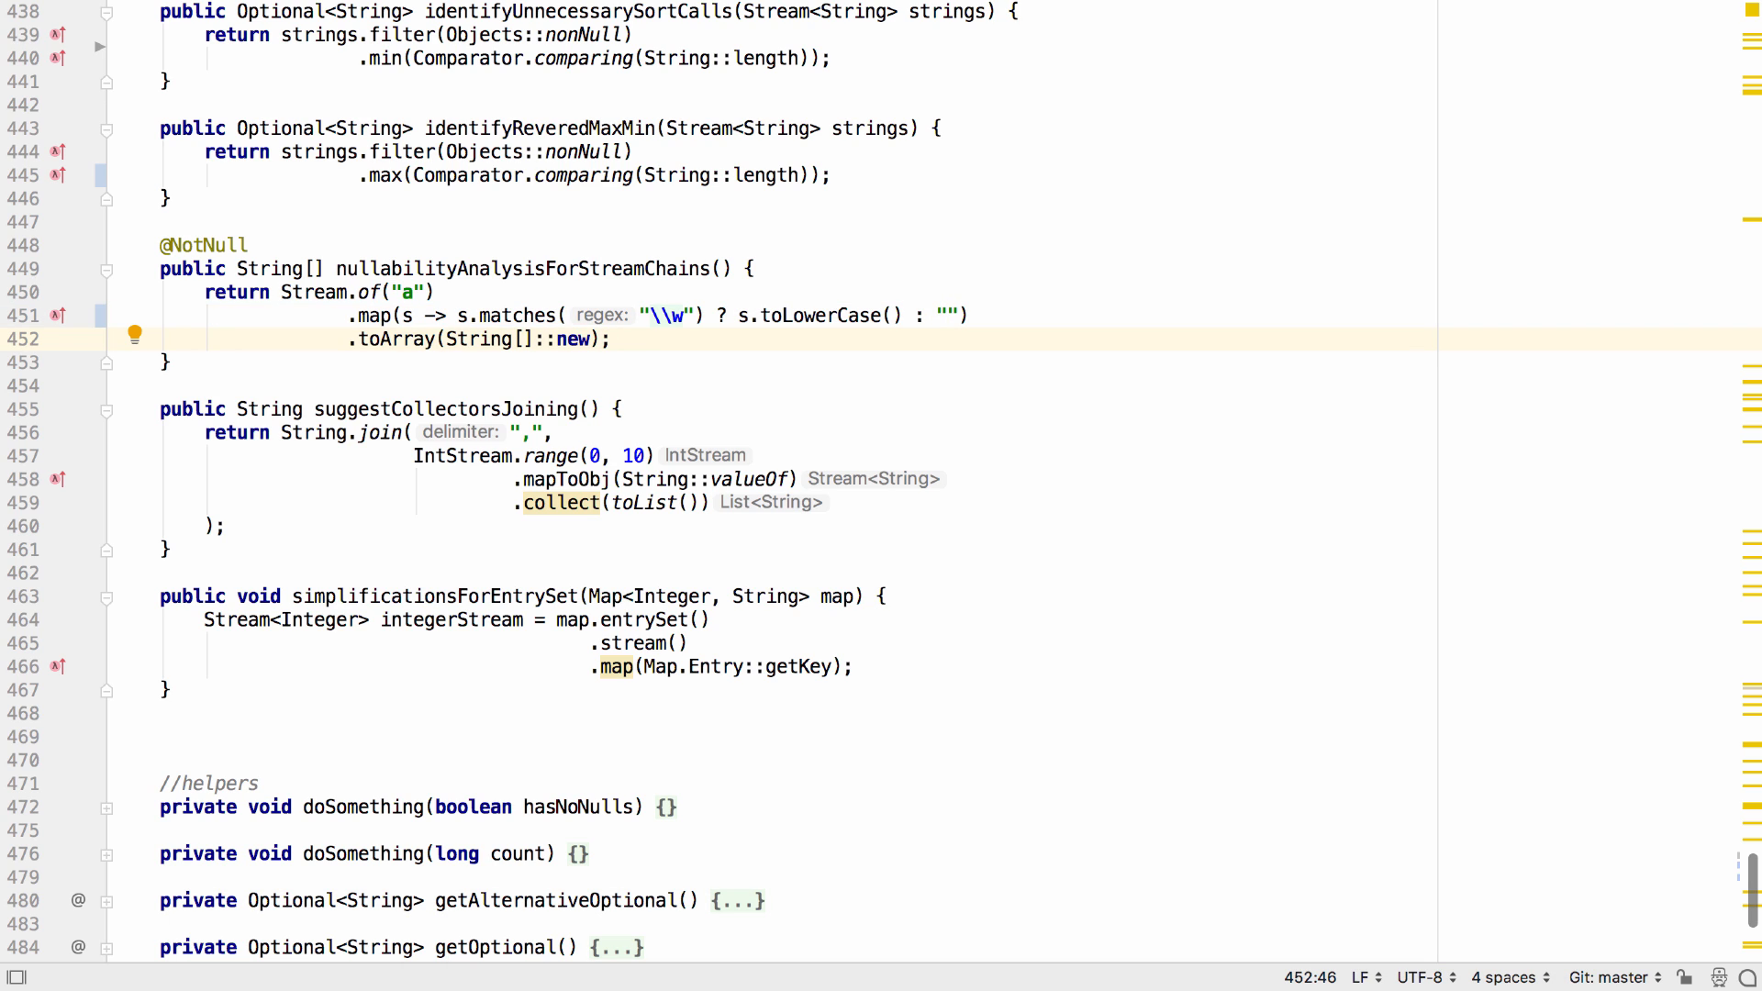
Select the String.join call in suggestCollectorsJoining for examination
double_click(316, 431)
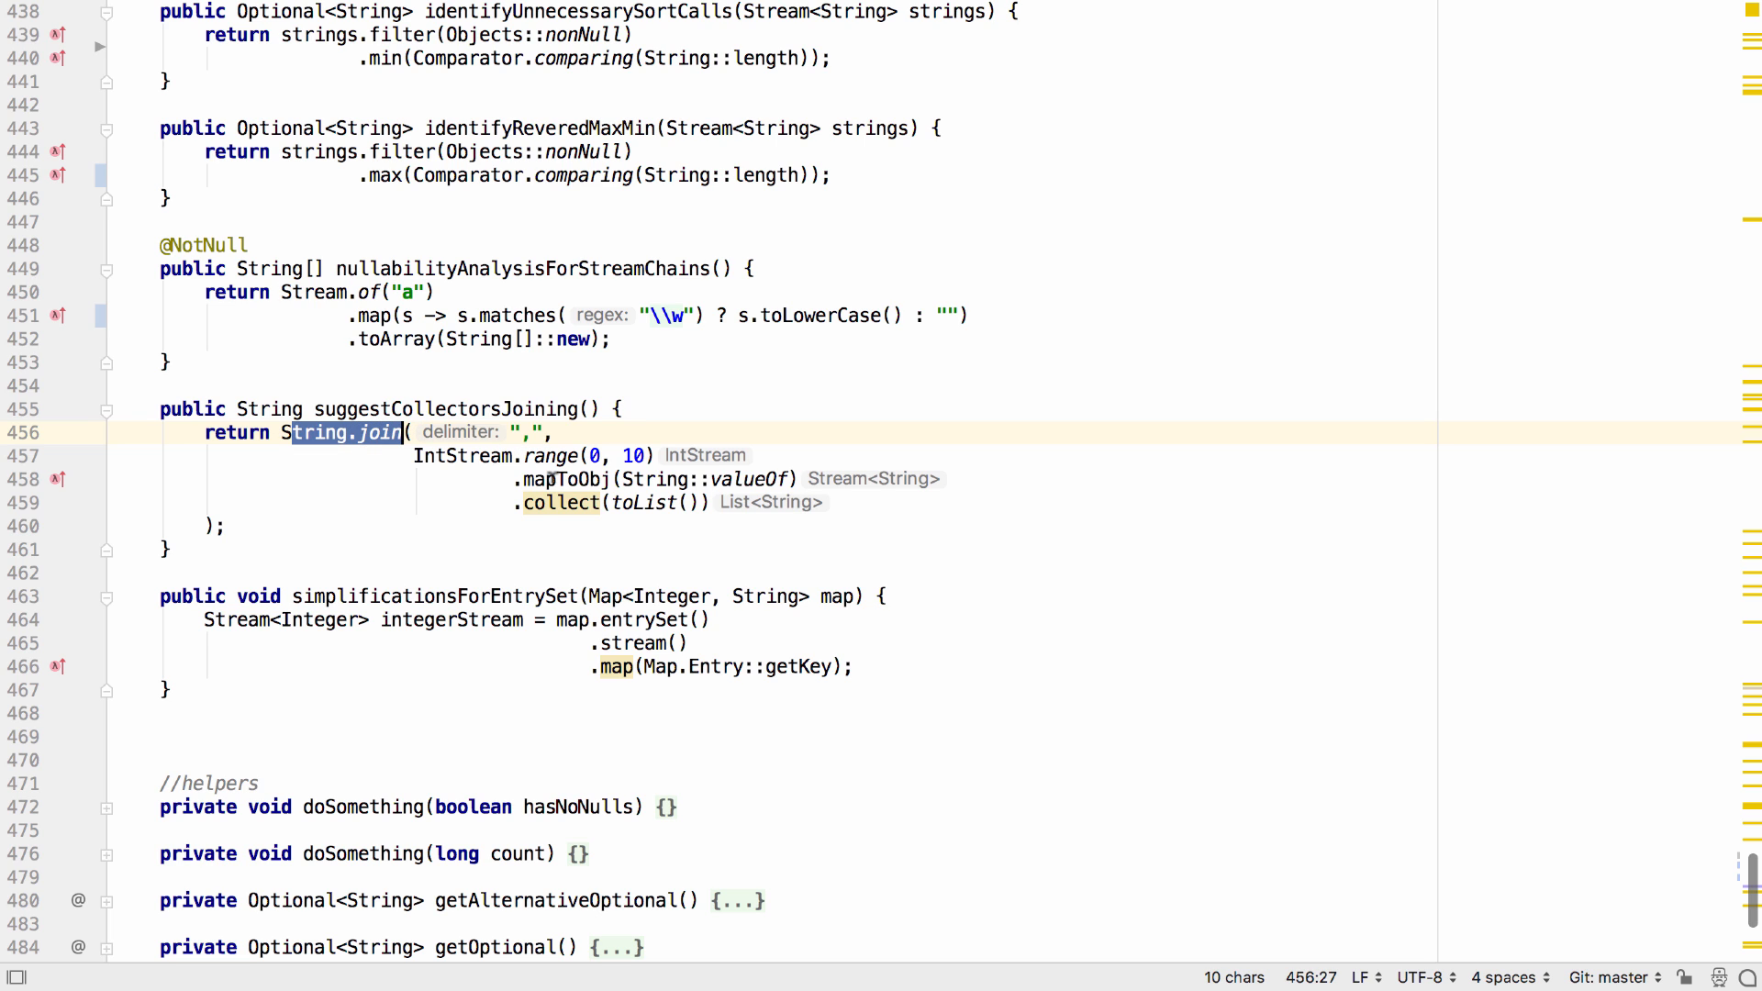
mouse_move(556, 501)
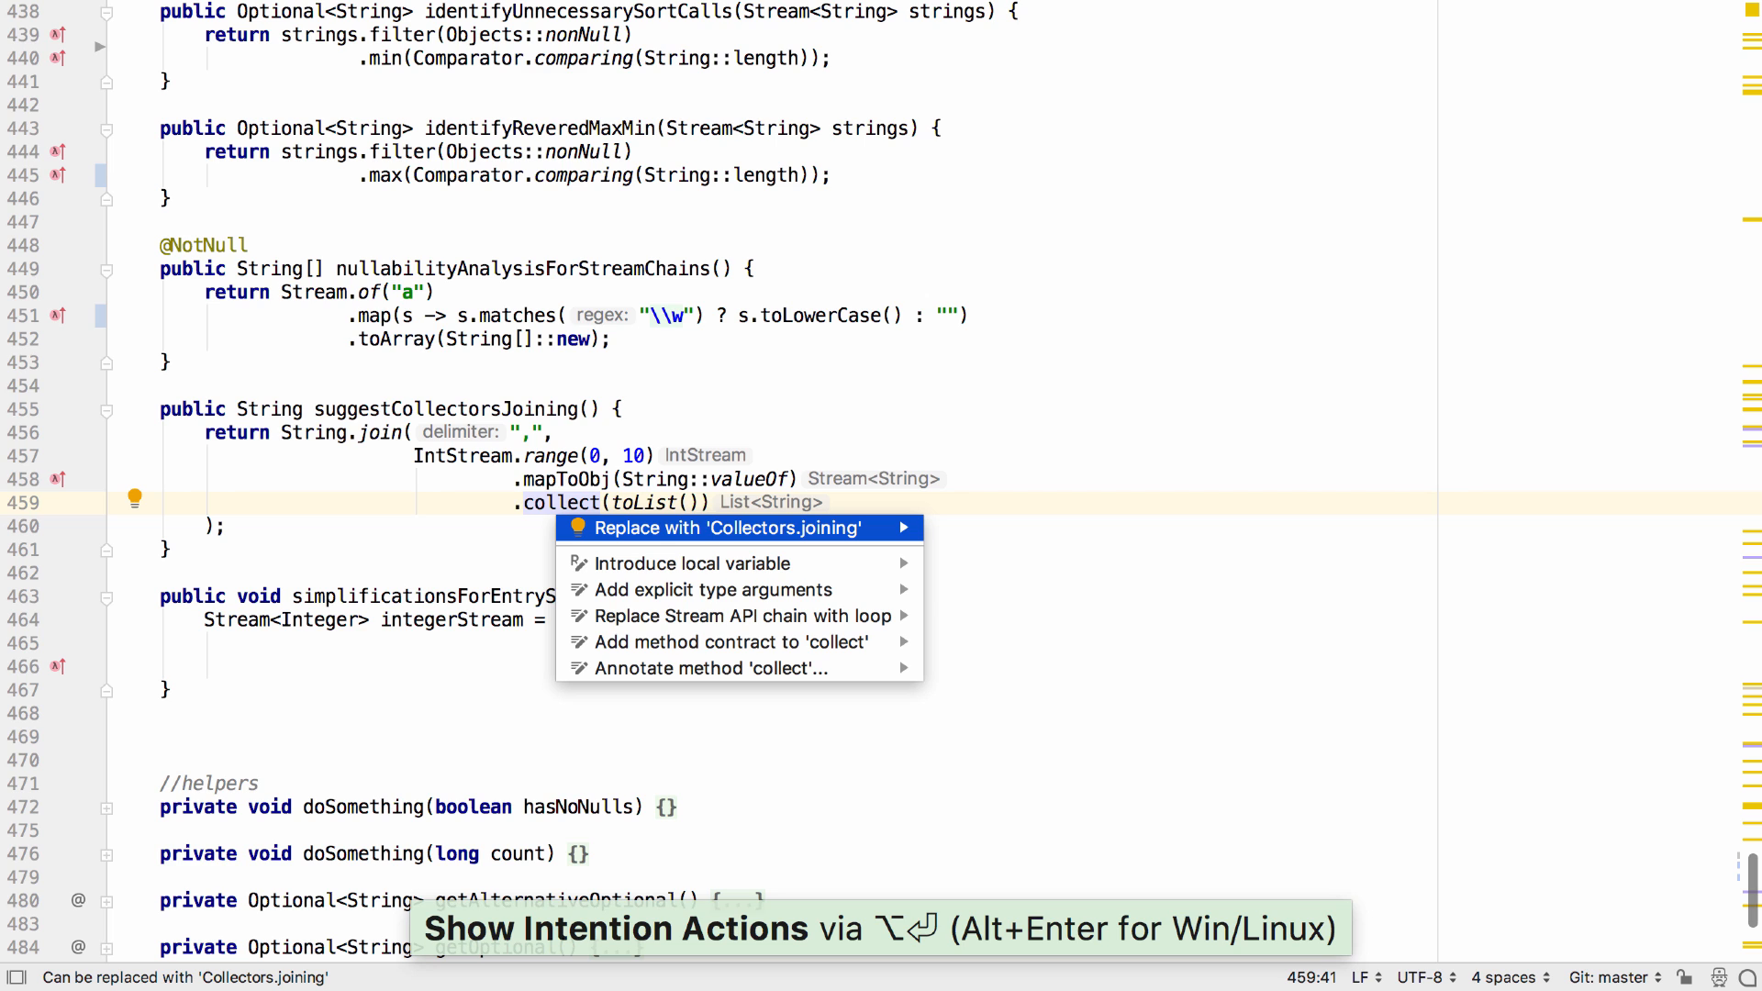
Replace collect with Collectors.joining and the map stream with .keySet().stream()
click(738, 528)
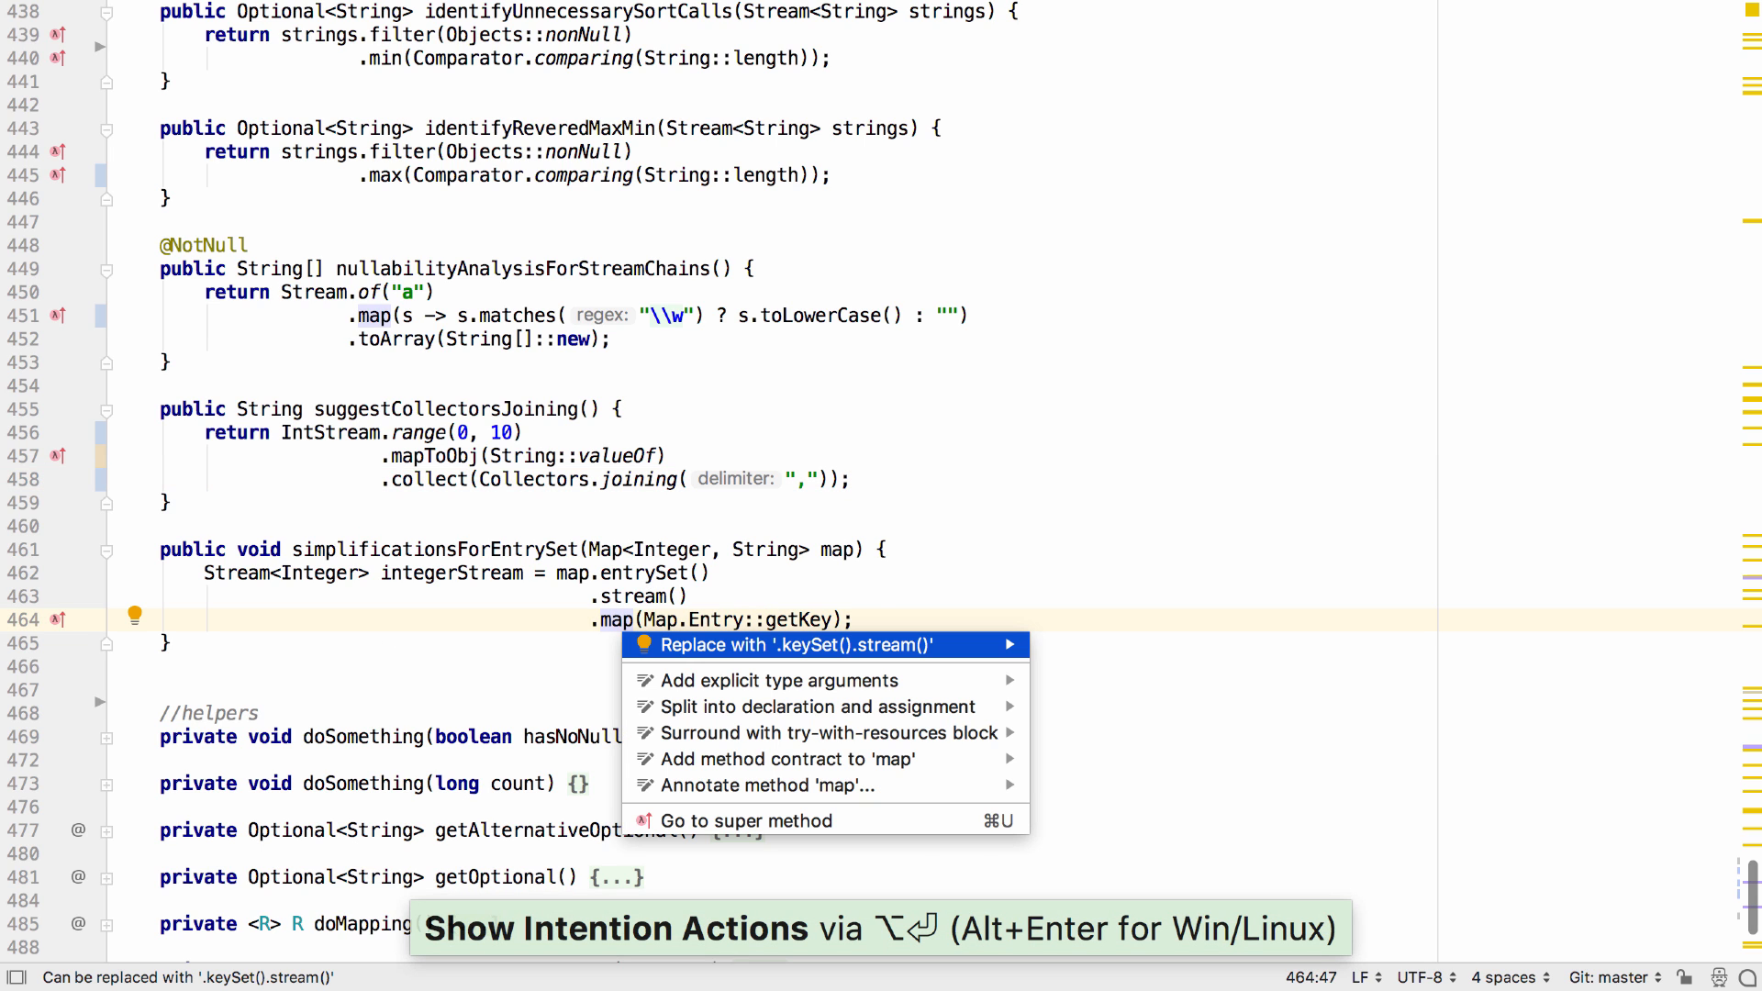
click(792, 644)
text(P)
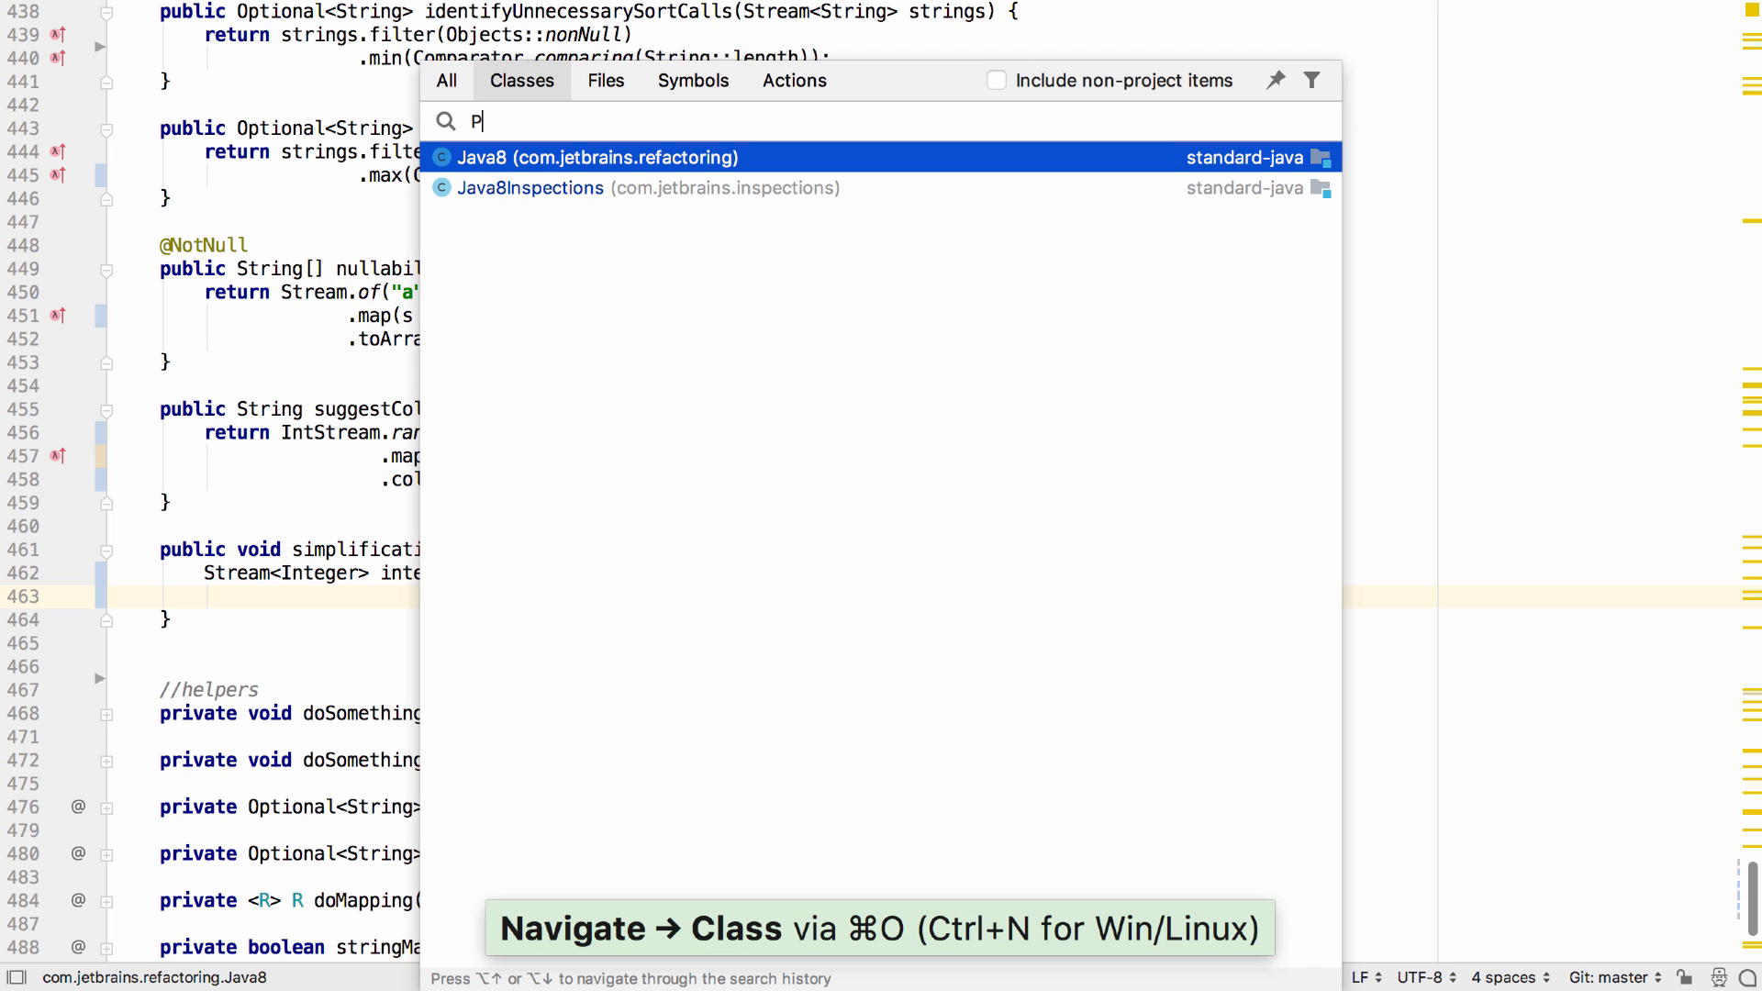
Open the parameter hints class and view the Show parameter name hints preference
click(602, 158)
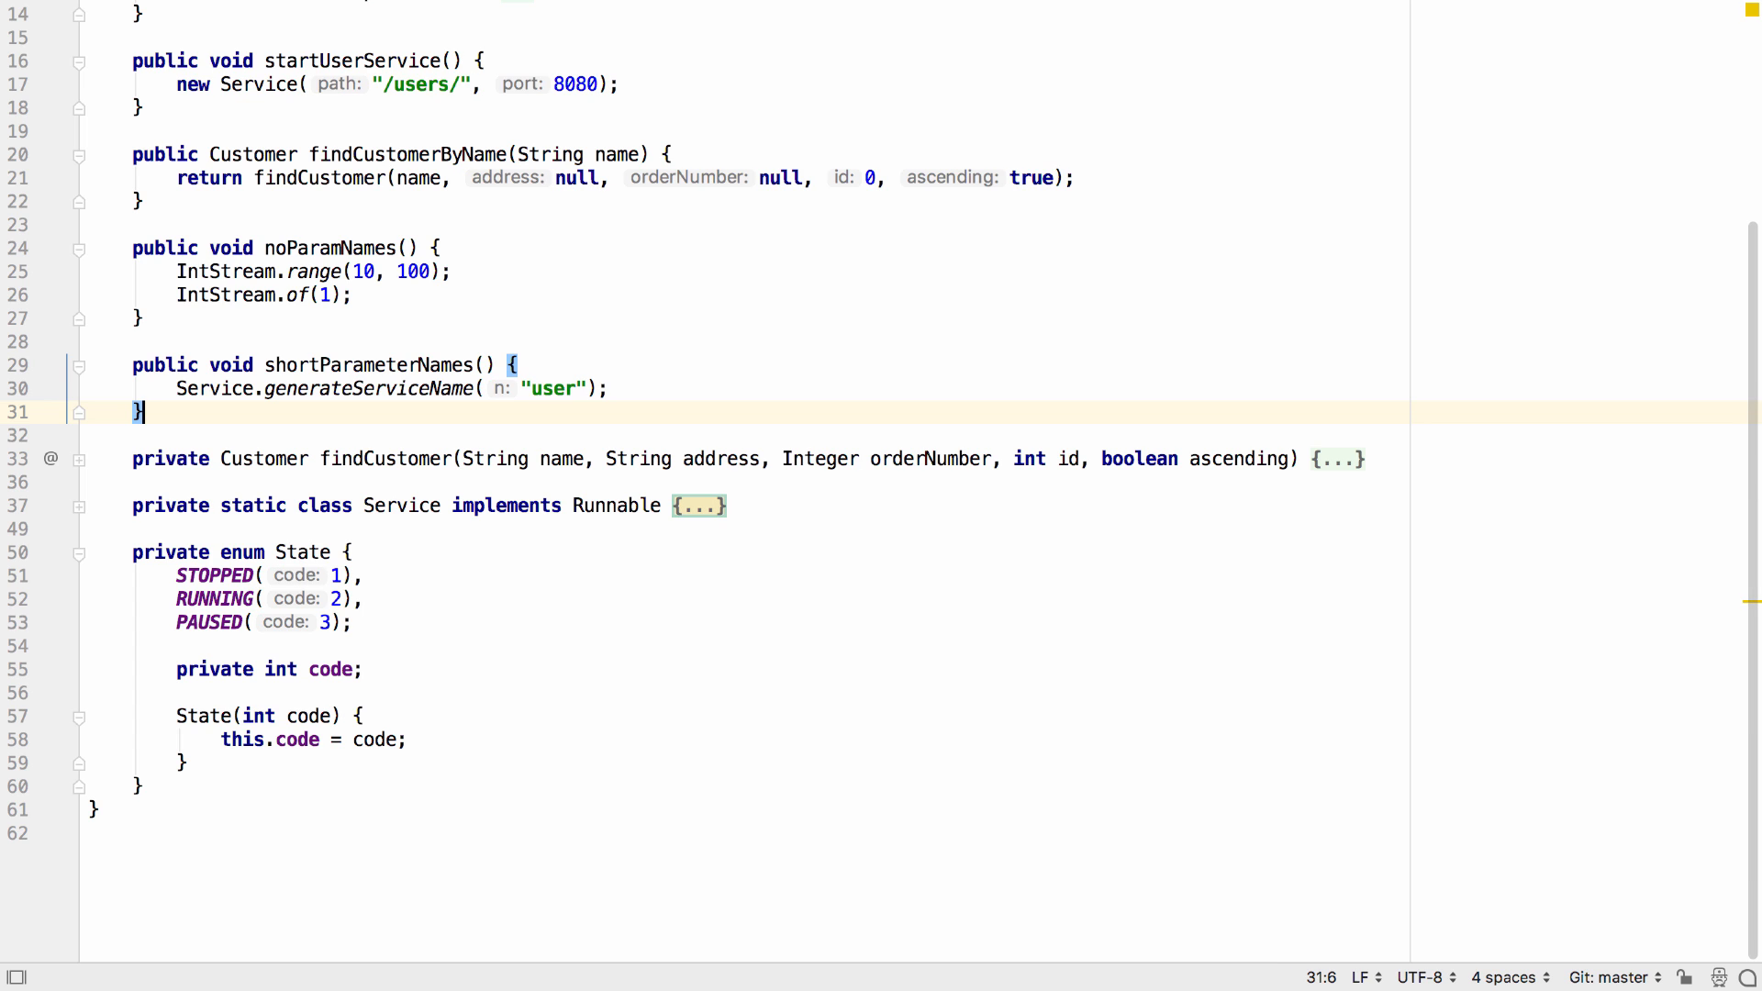
click(354, 622)
text(parameter hi)
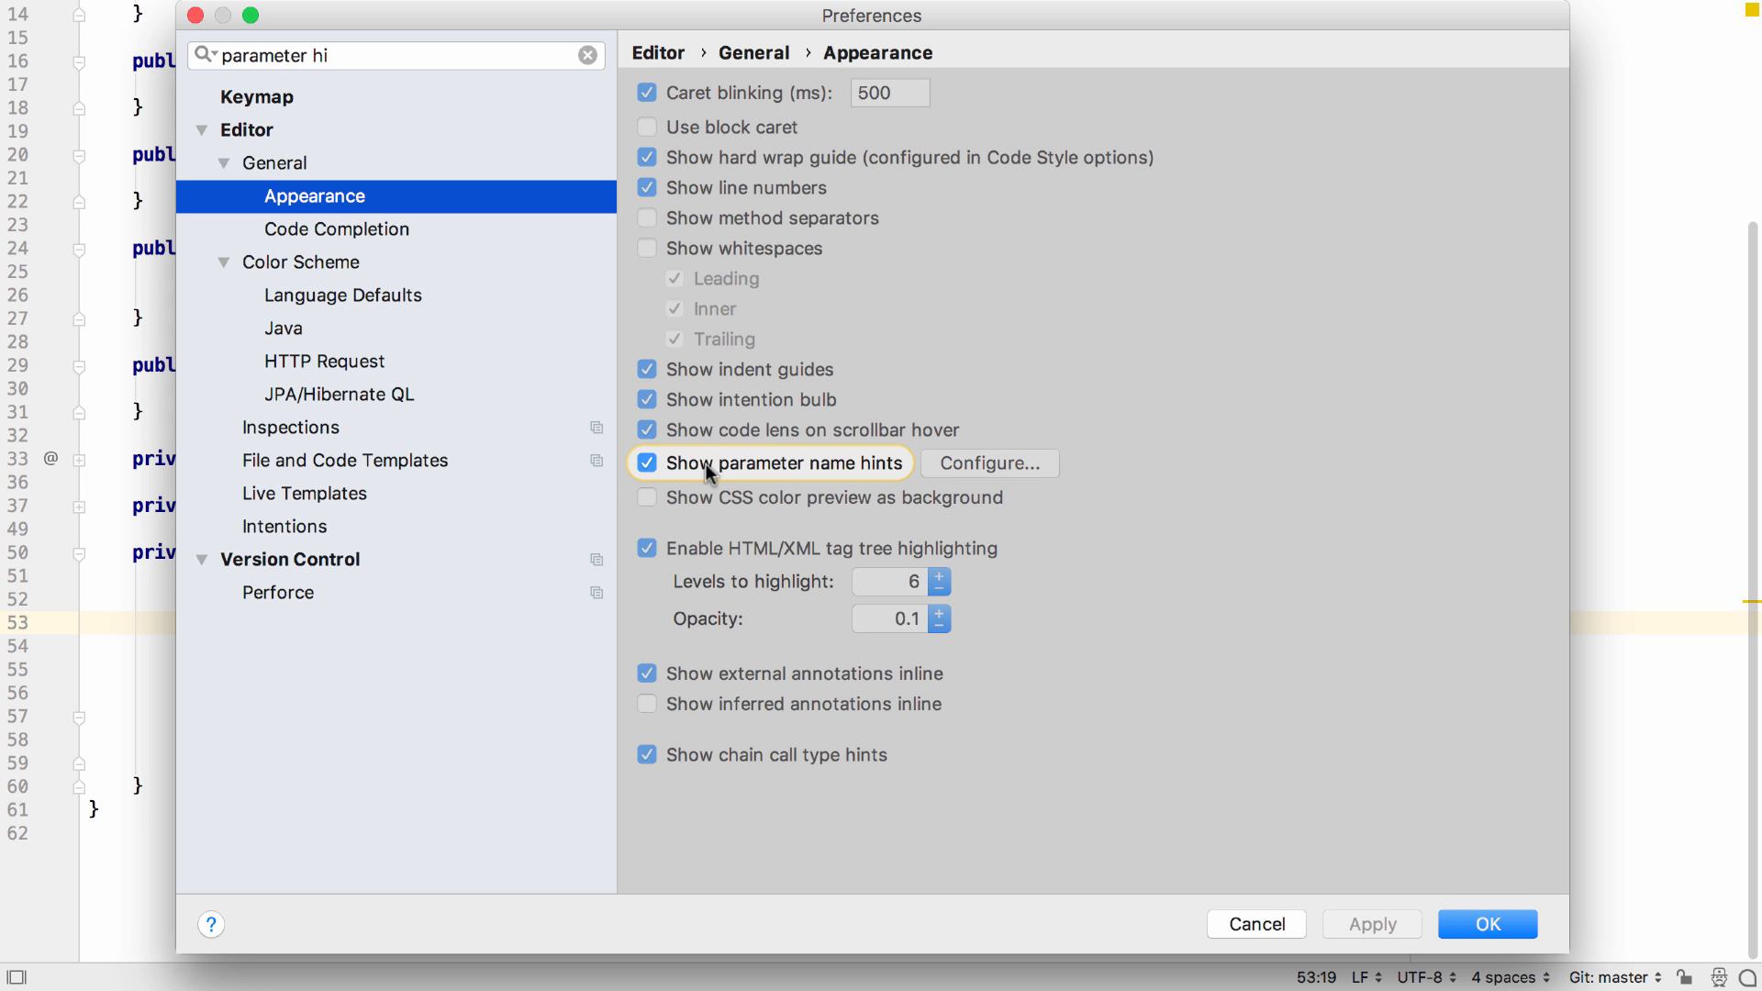
mouse_move(874, 484)
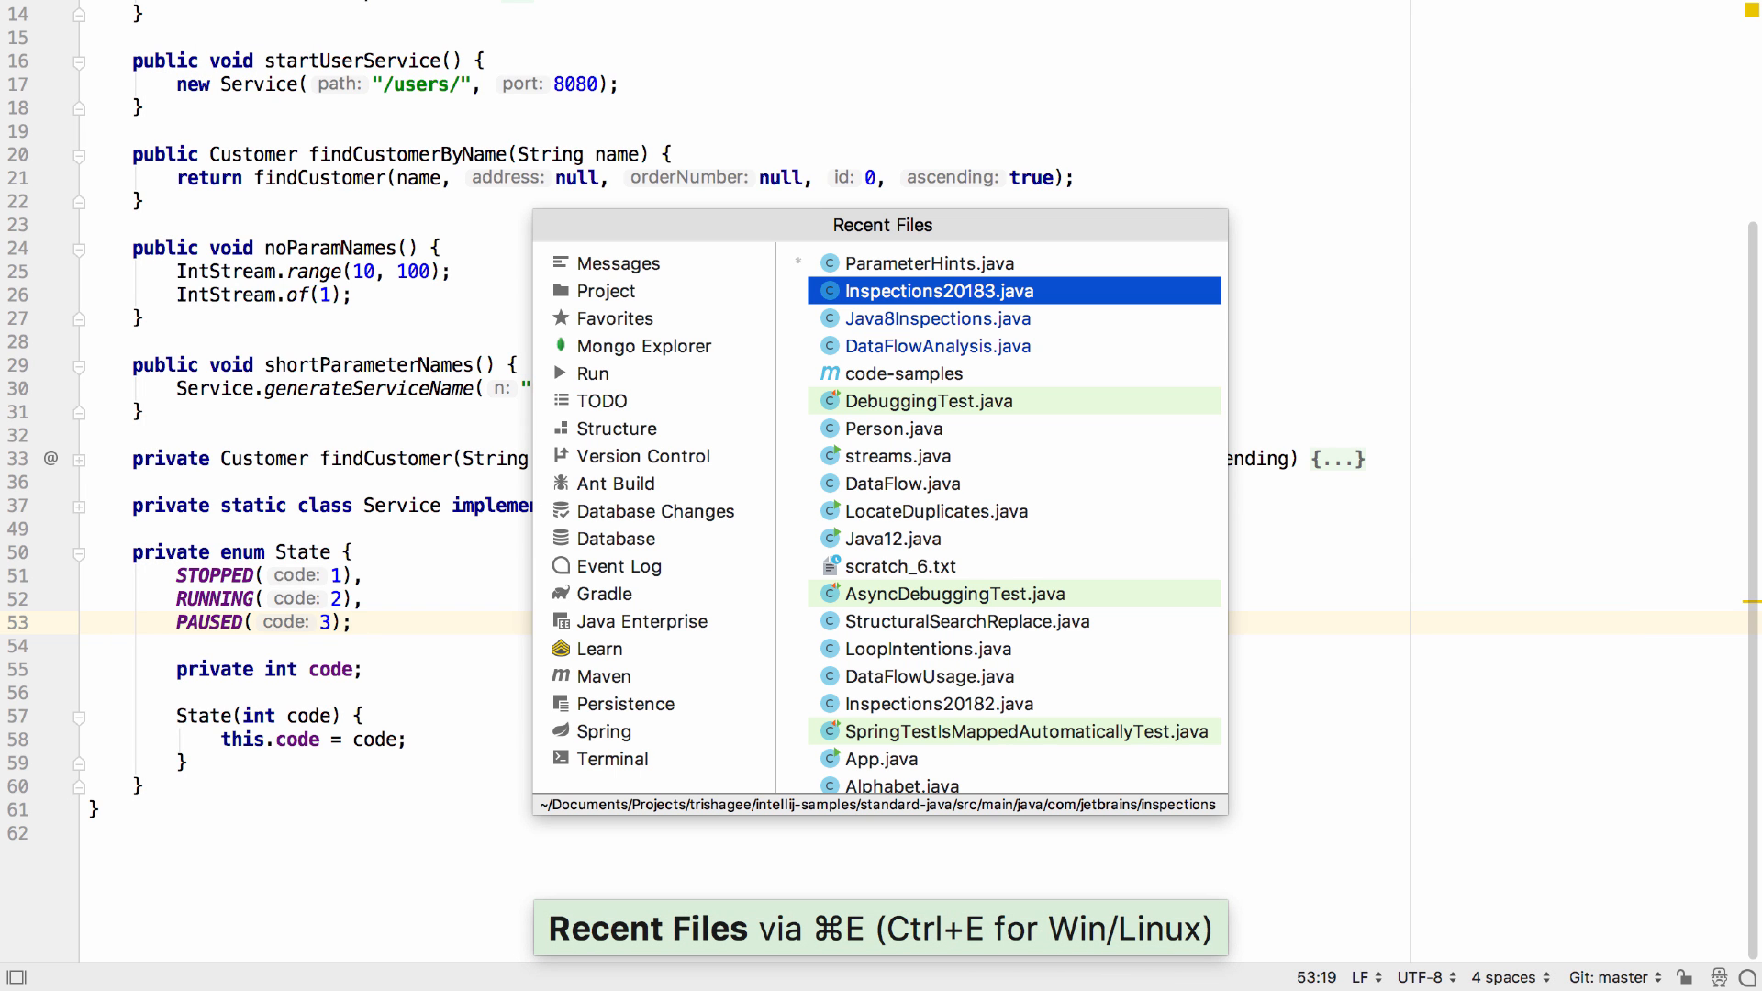
Open Inspections20183.java and remove the redundant 'unchecked' suppression
click(934, 290)
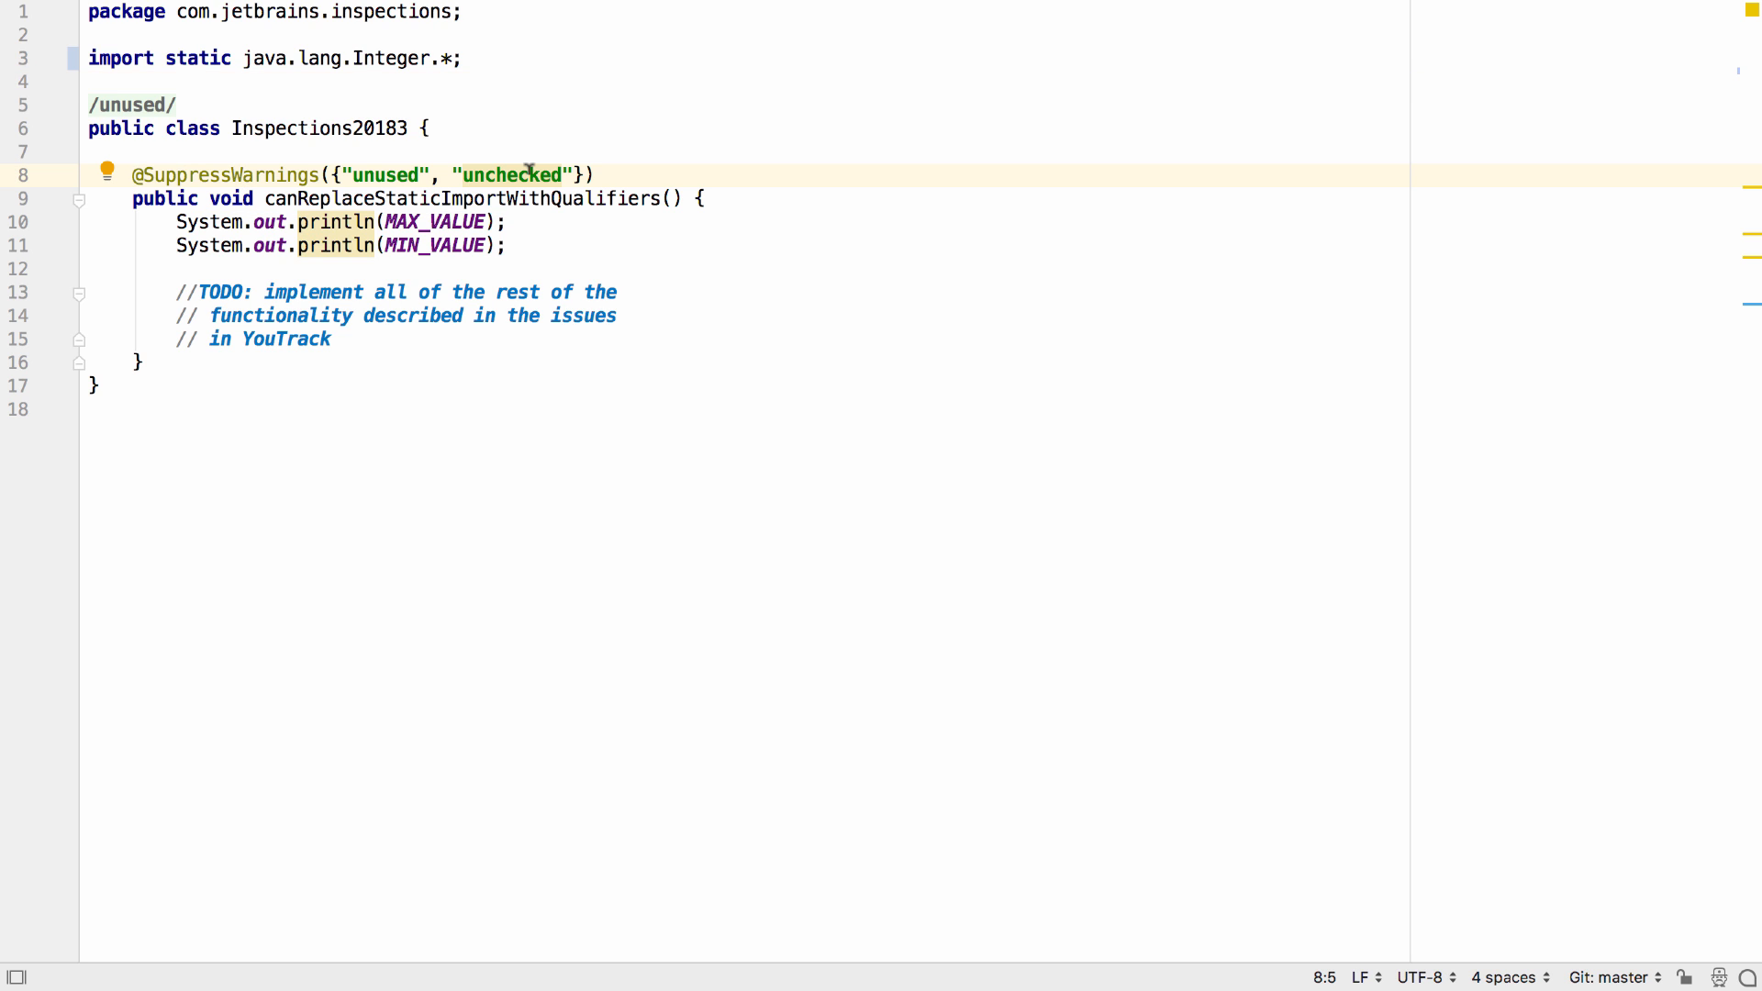
mouse_move(540, 171)
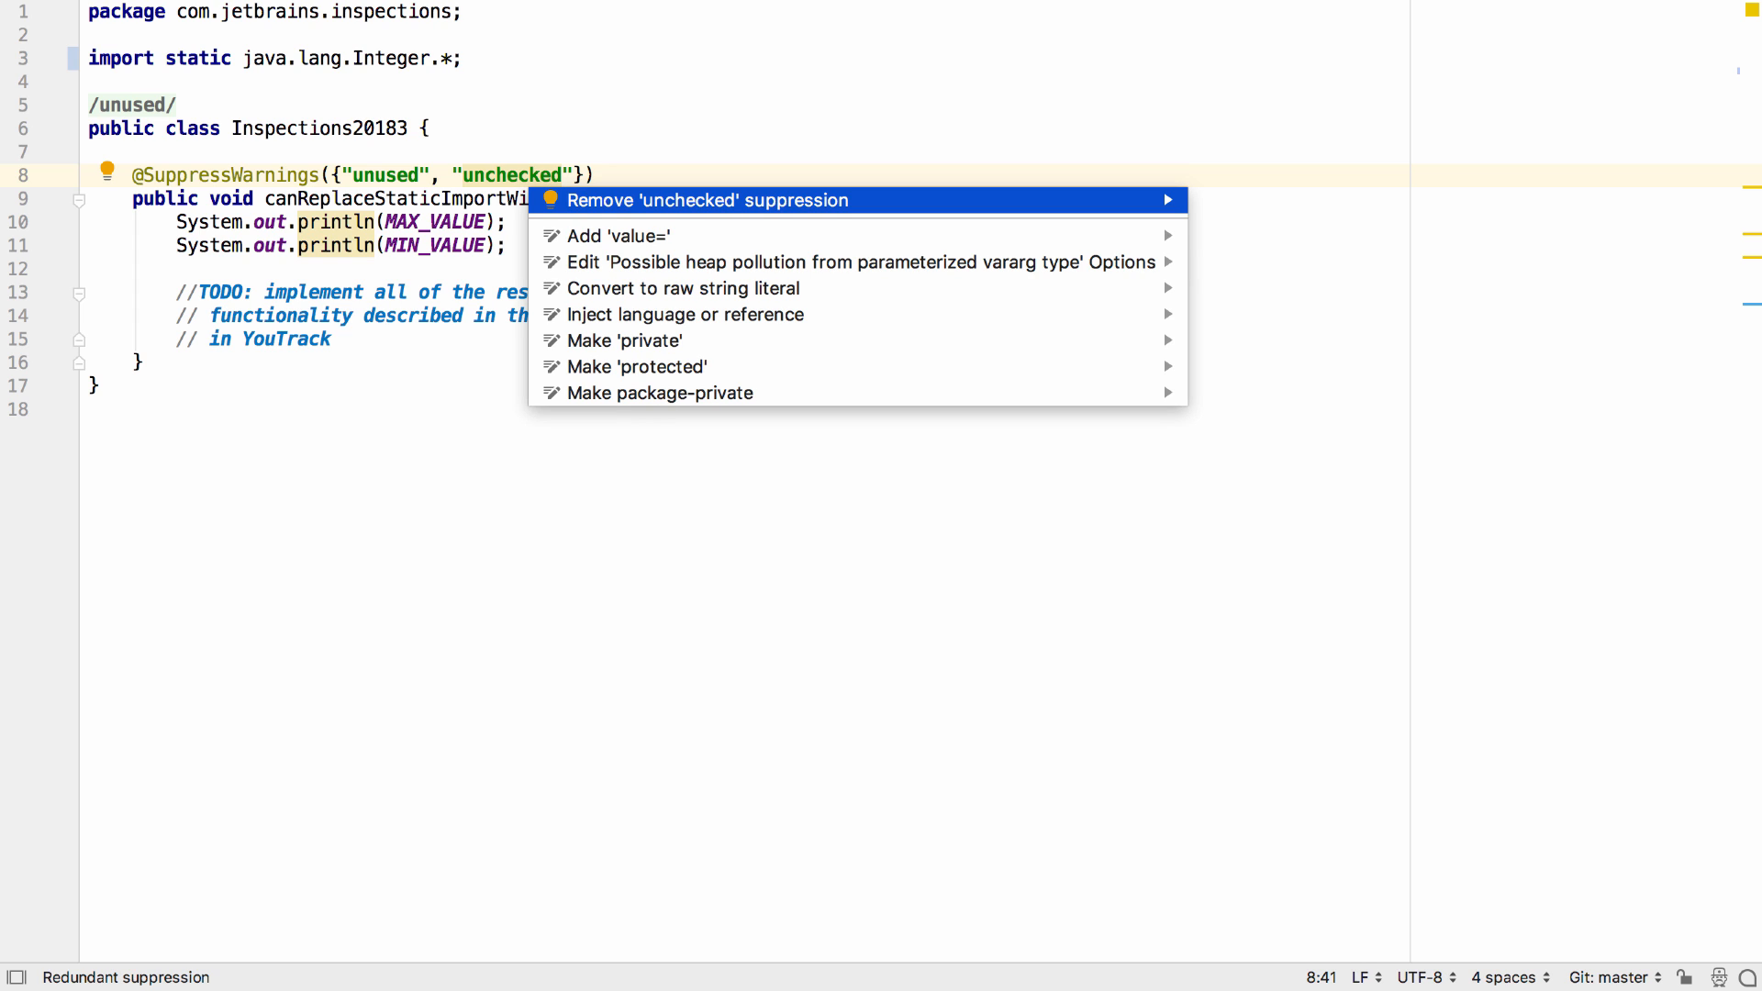
click(700, 200)
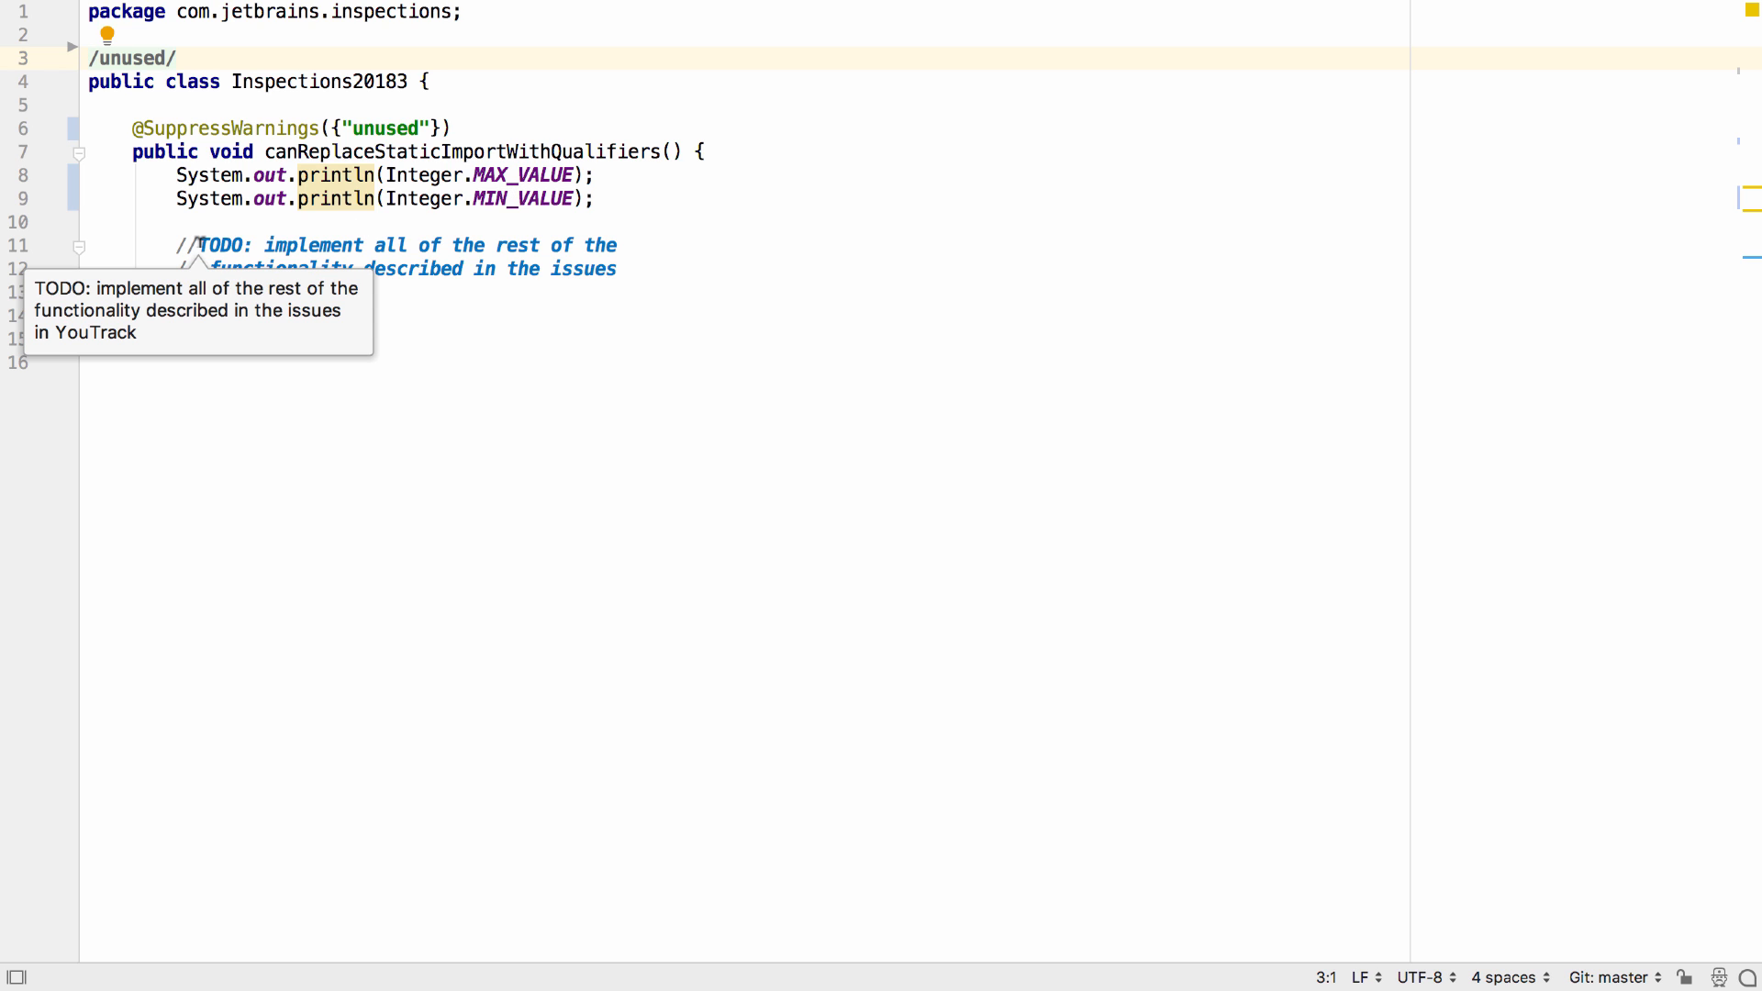
mouse_move(540, 301)
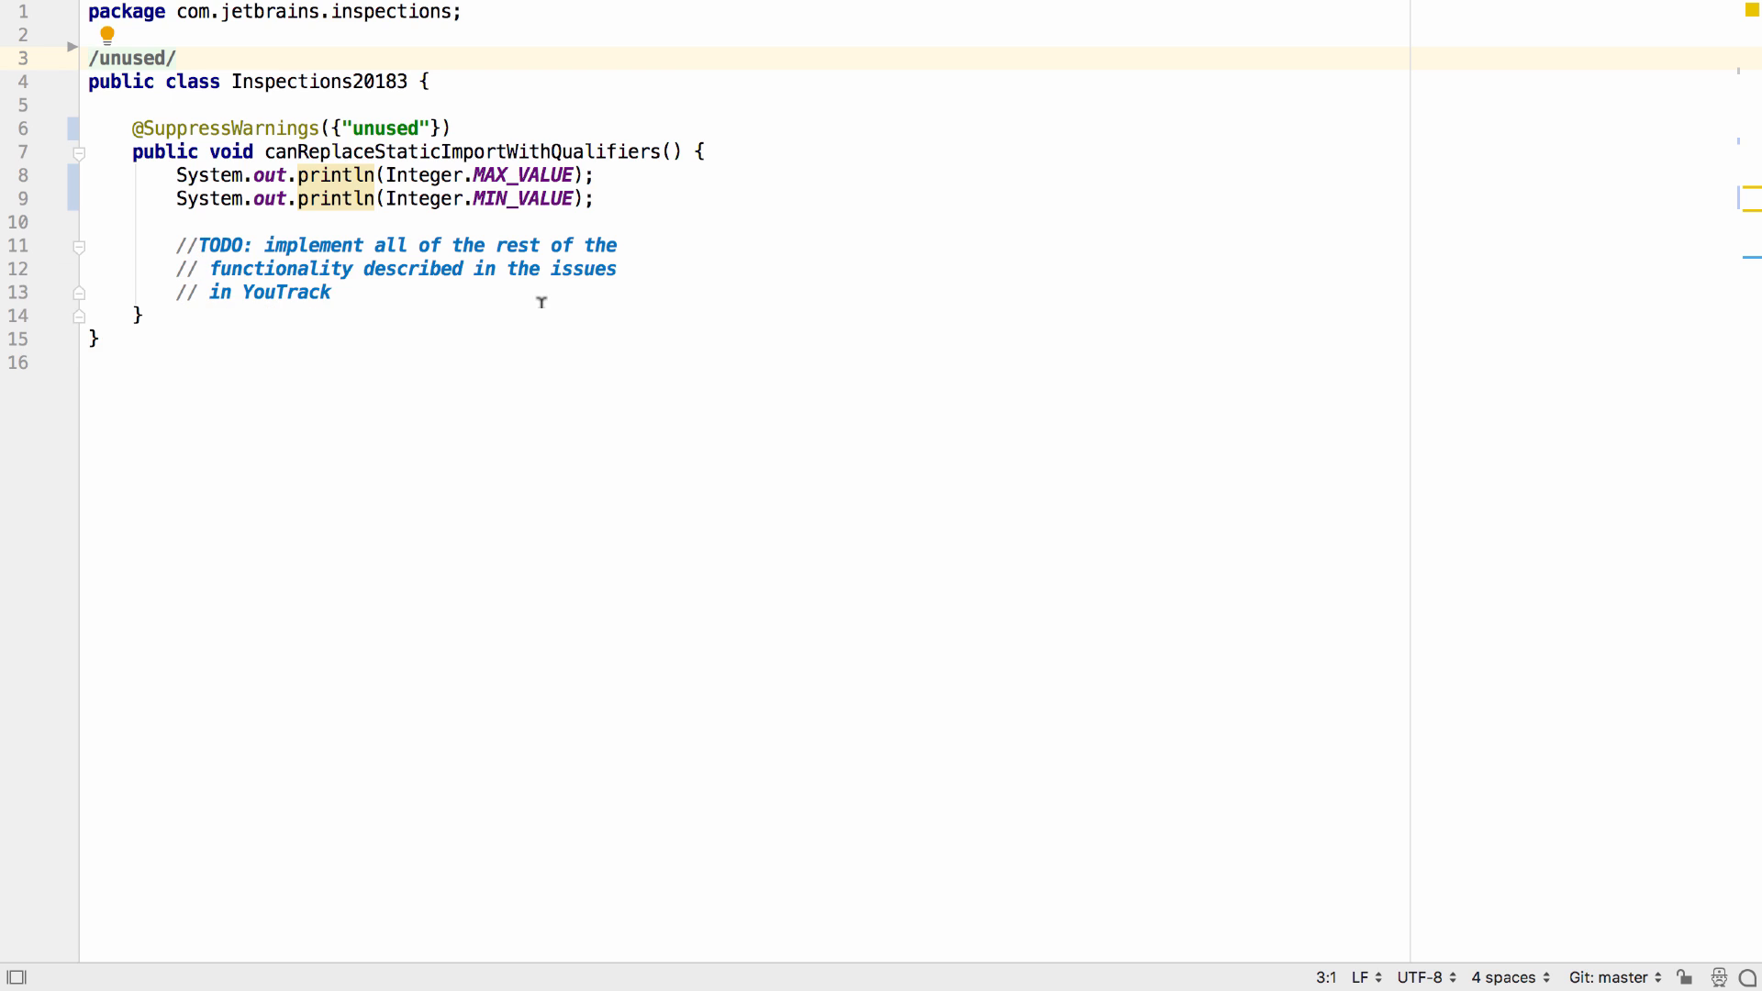
Replace the static import with Integer-qualified MAX_VALUE and MIN_VALUE access
click(211, 268)
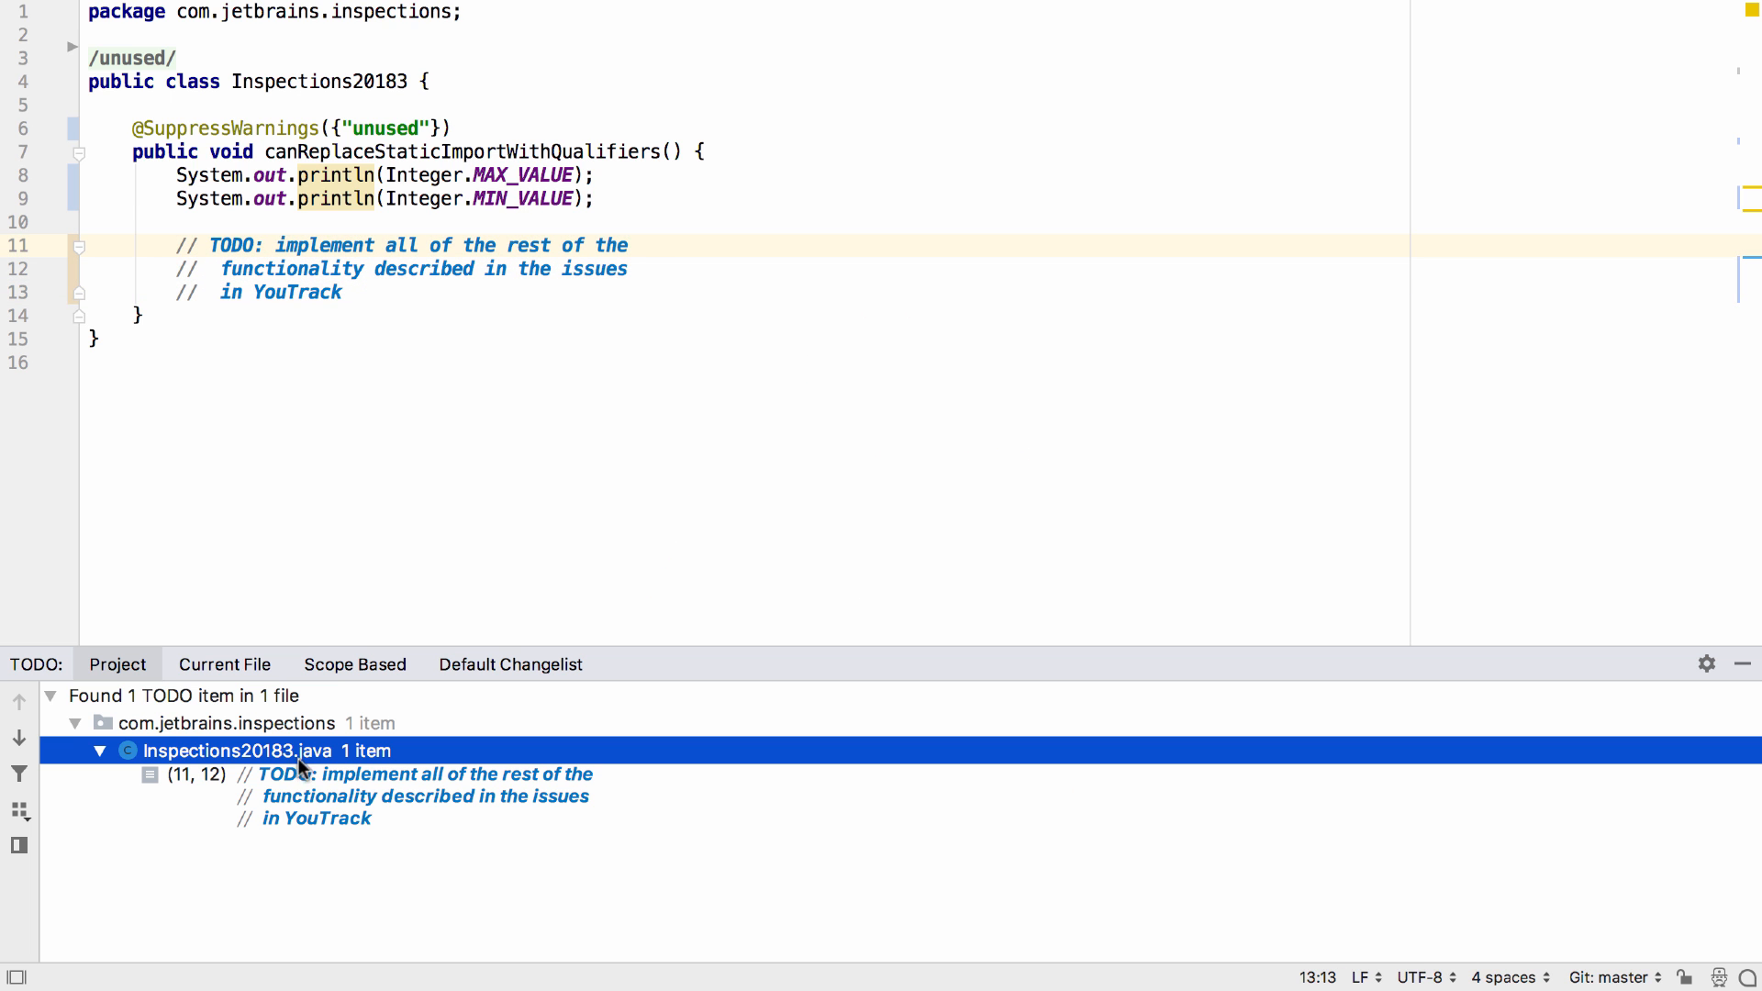
mouse_move(649, 811)
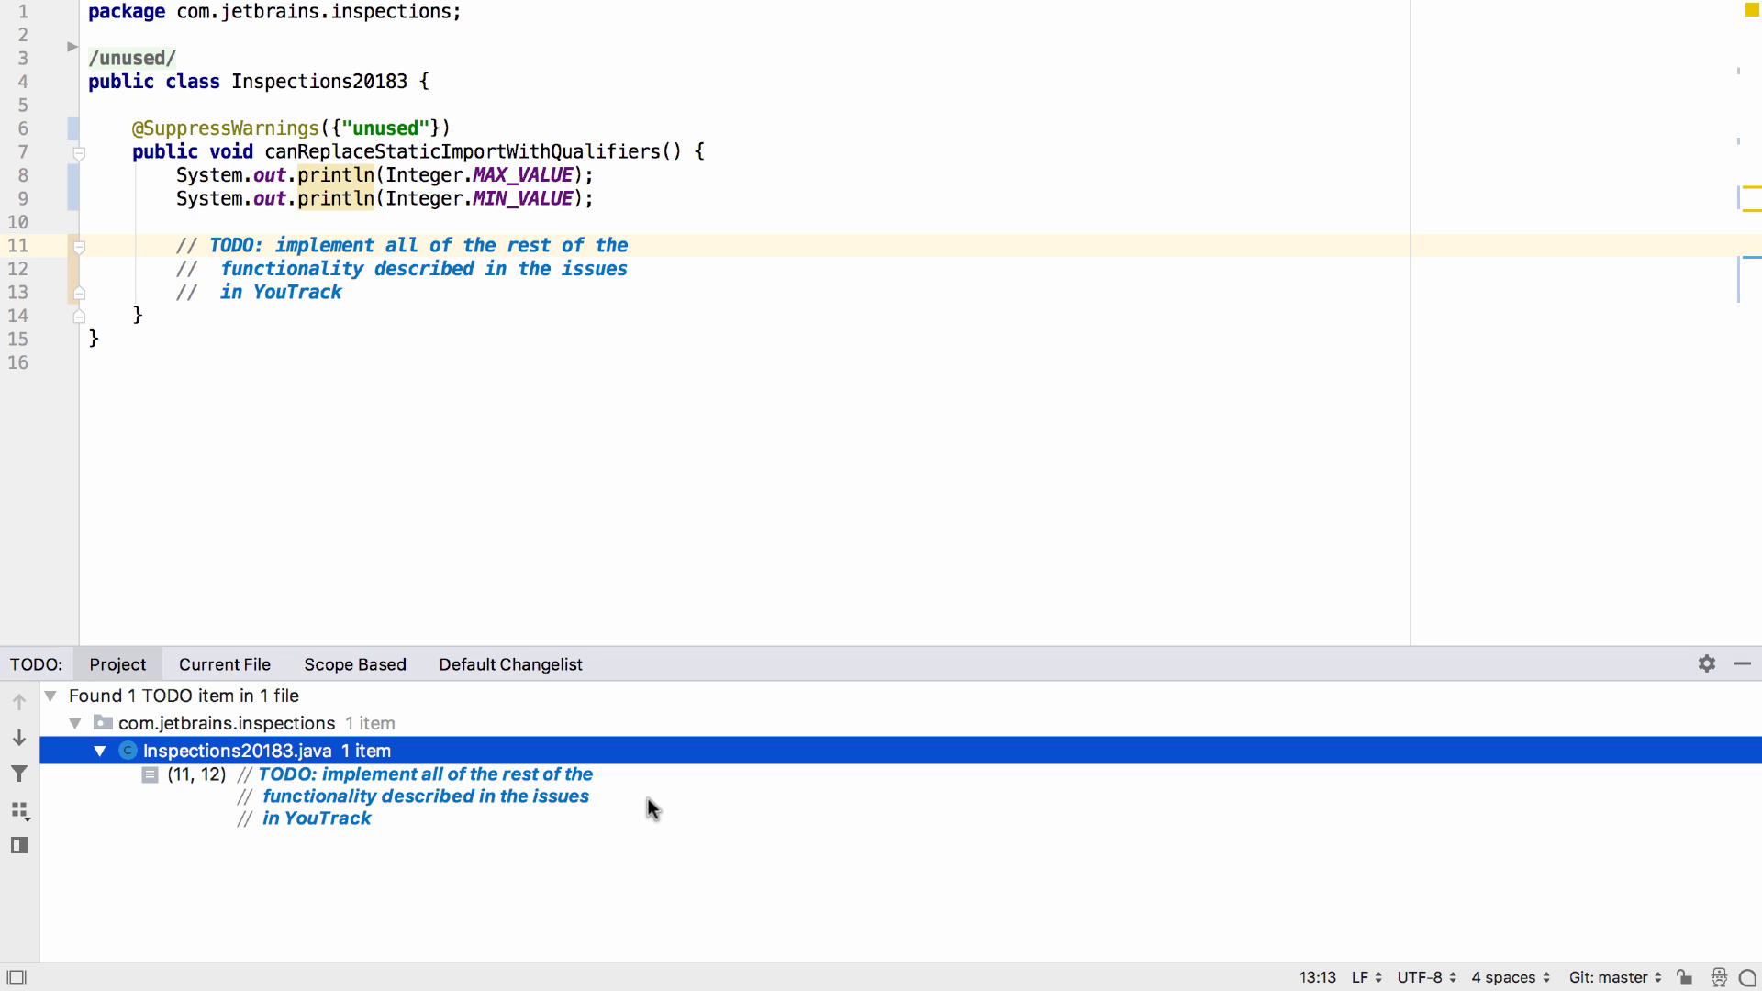